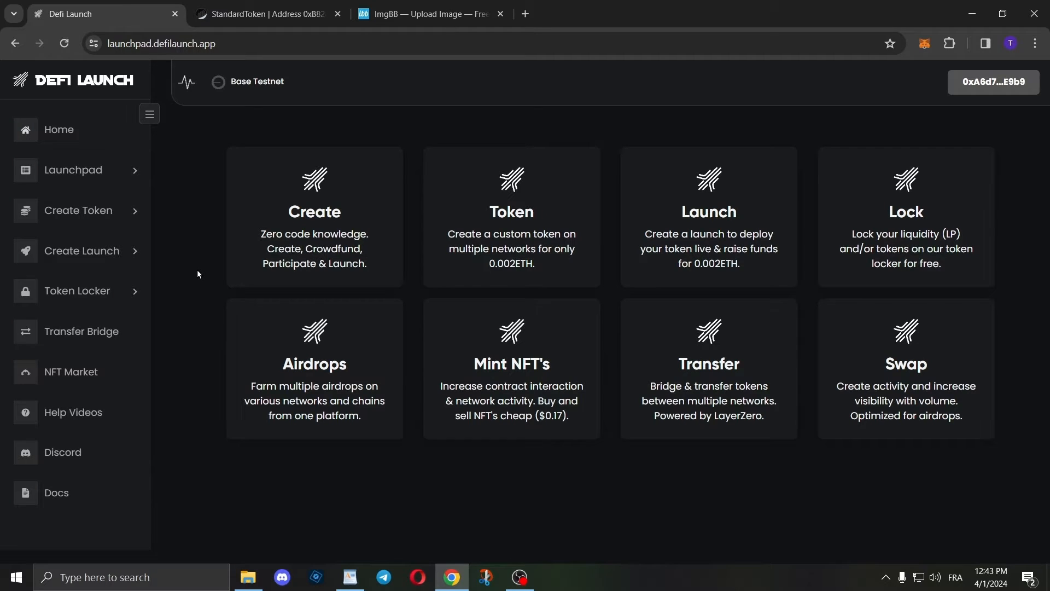
Start a Fair Launch and paste the TUTRU contract address copied from BaseScan as the token address
{"action": "left_click", "coordinate": [83, 250]}
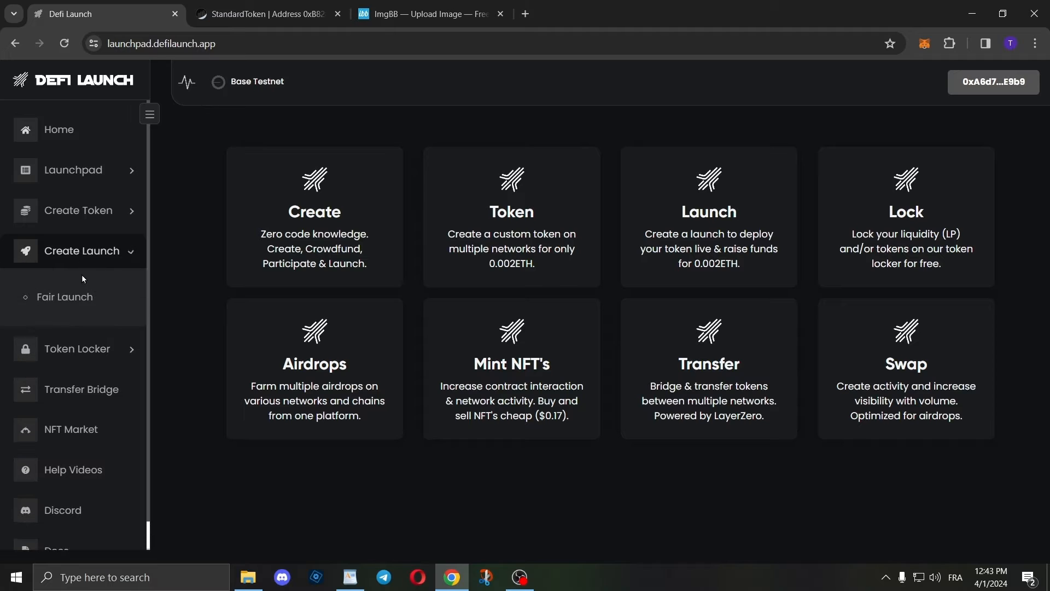
{"action": "left_click", "coordinate": [65, 296]}
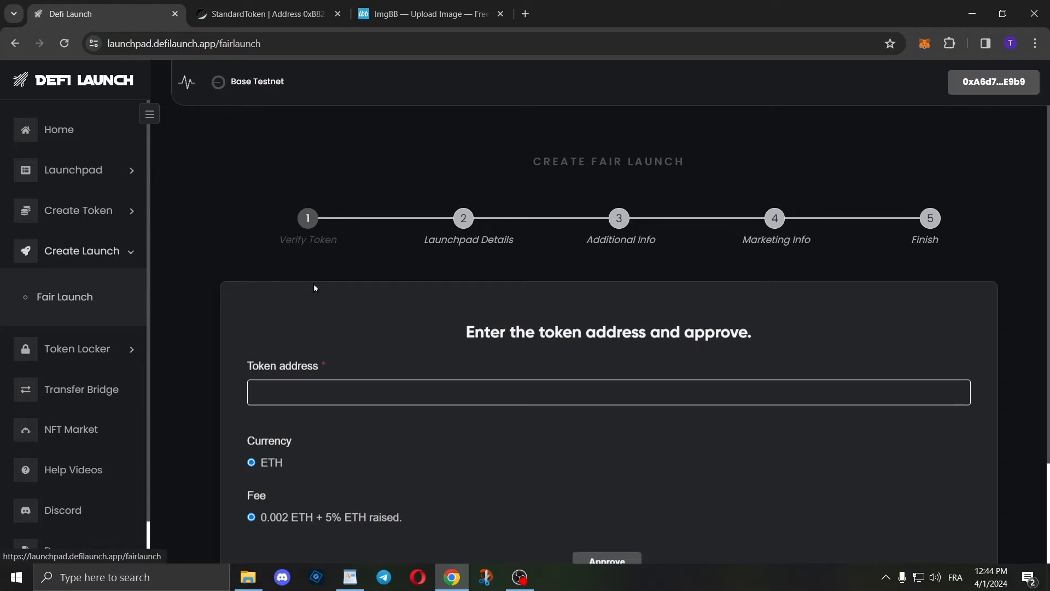
{"action": "left_click", "coordinate": [265, 13]}
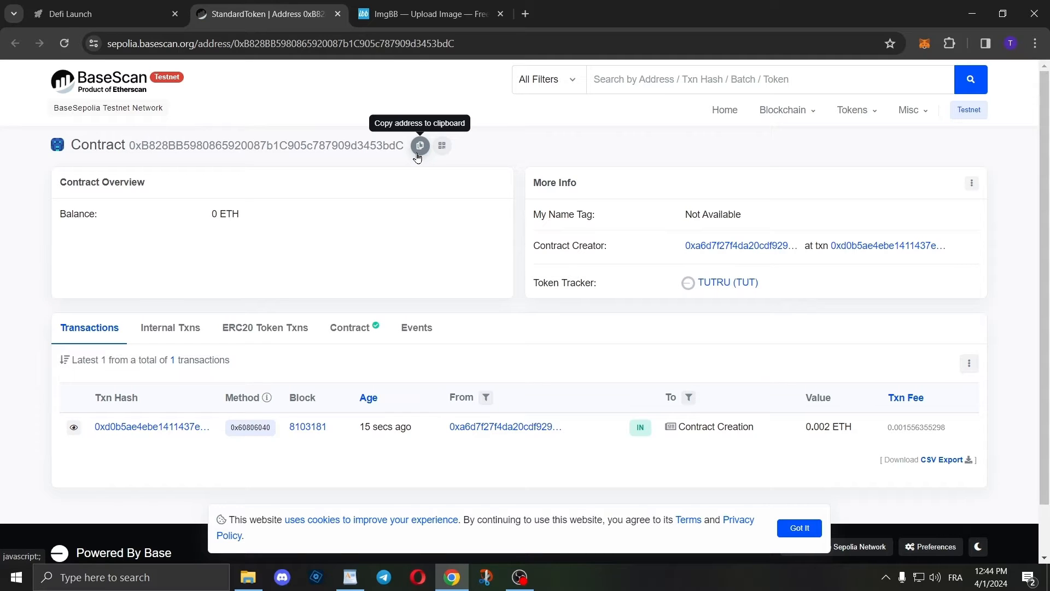
{"action": "left_click", "coordinate": [104, 13]}
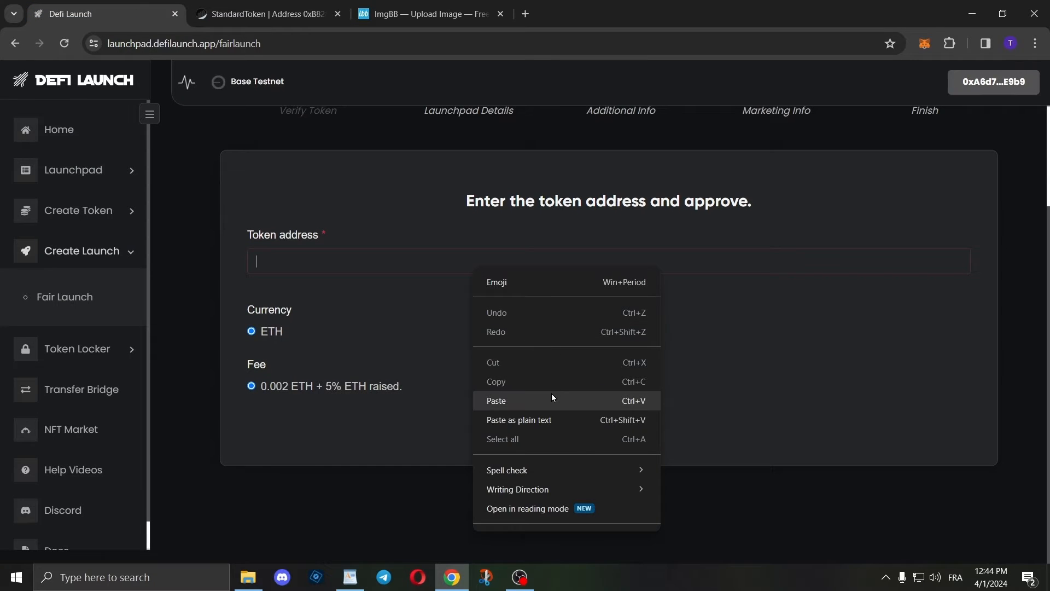
{"action": "left_click", "coordinate": [496, 400]}
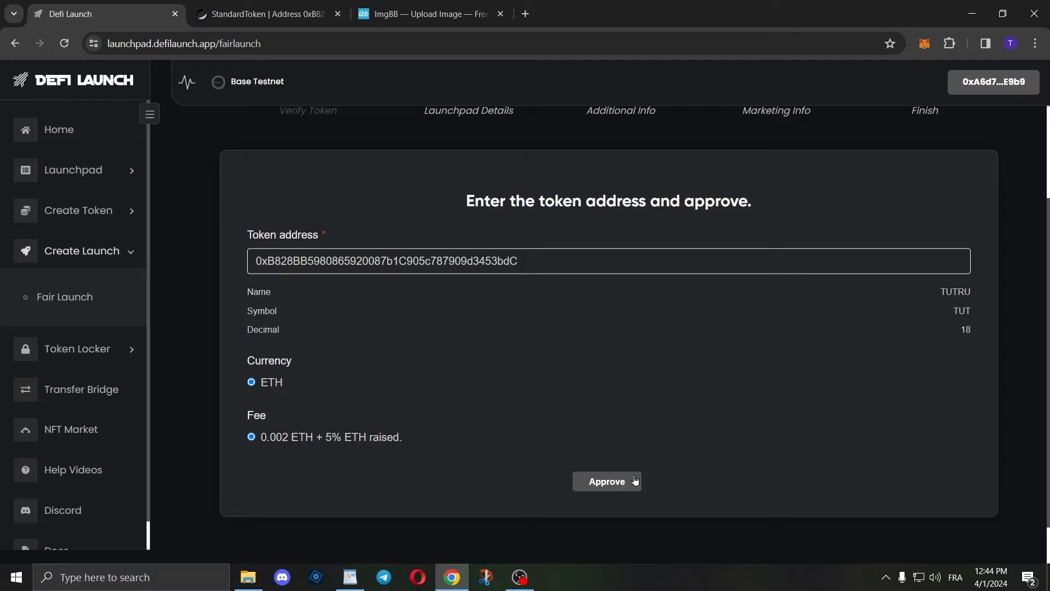
Approve the TUTRU spending cap in MetaMask and continue to the launchpad details step
{"action": "left_click", "coordinate": [606, 481]}
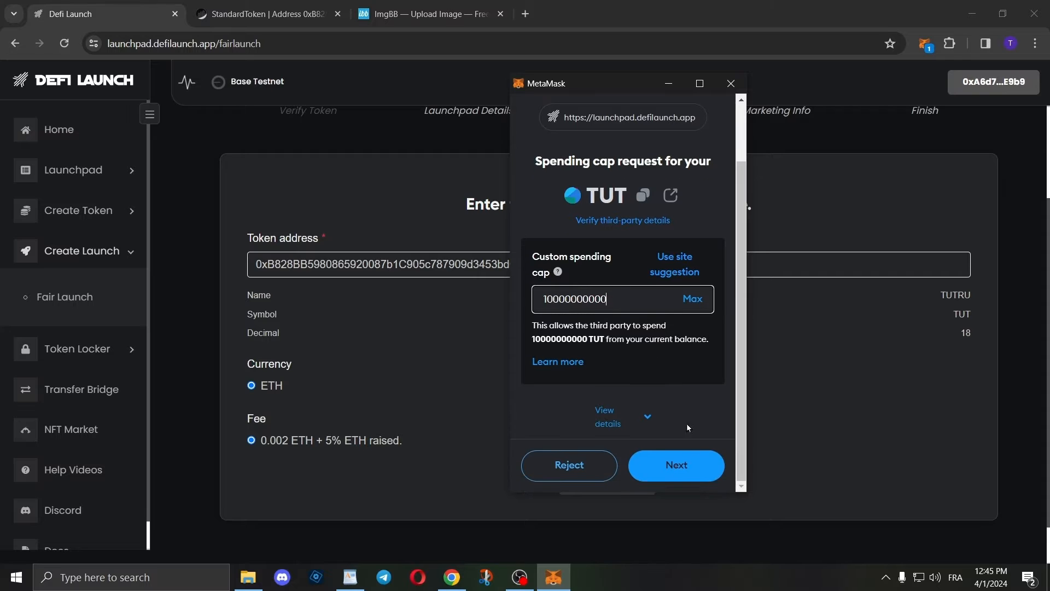
{"action": "left_click", "coordinate": [675, 465]}
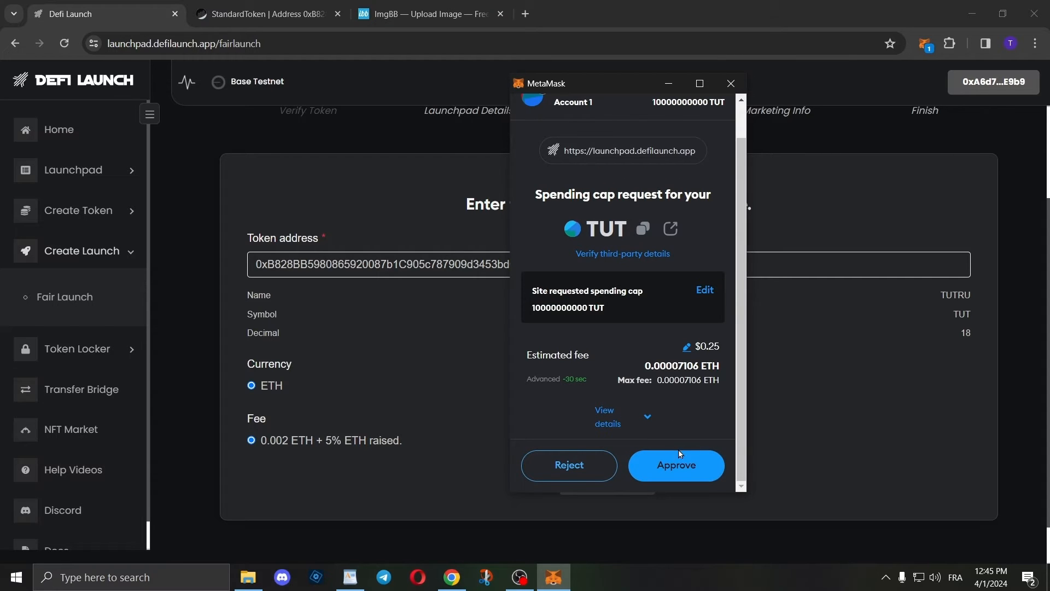
{"action": "left_click", "coordinate": [675, 465]}
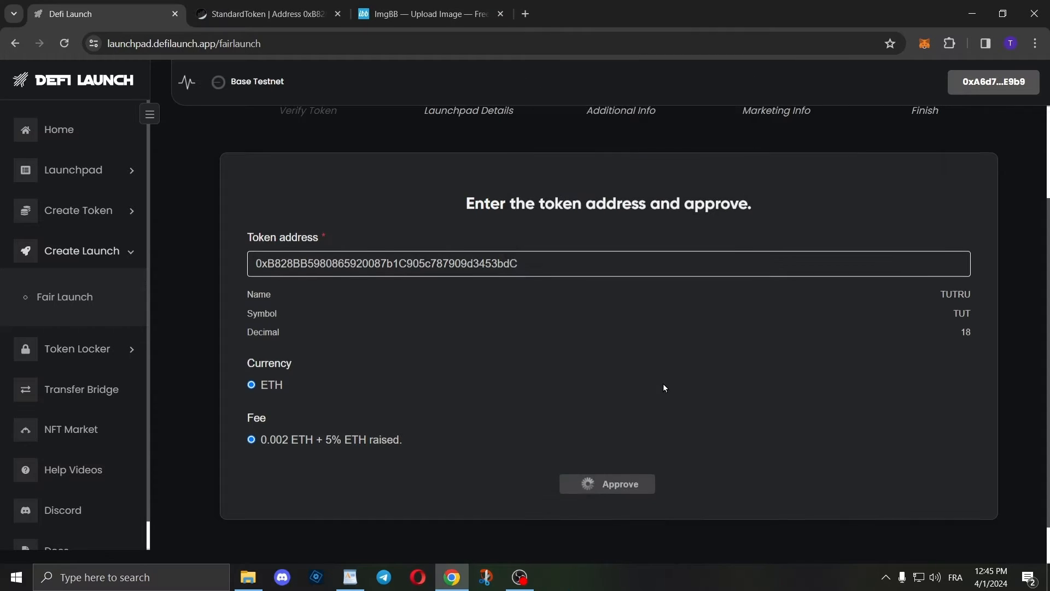
{"action": "left_click", "coordinate": [605, 483]}
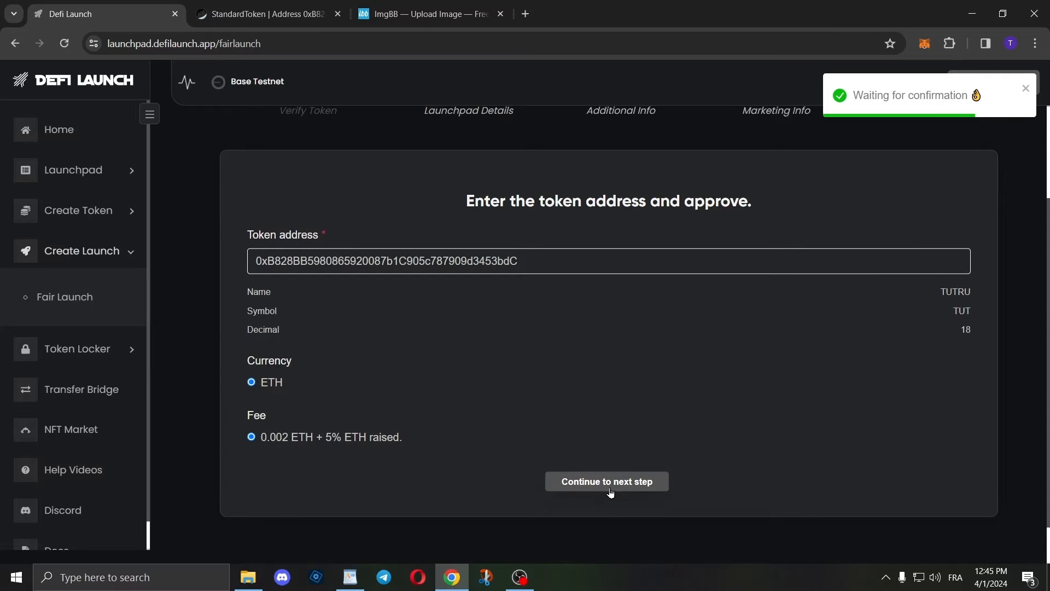
{"action": "left_click", "coordinate": [605, 482]}
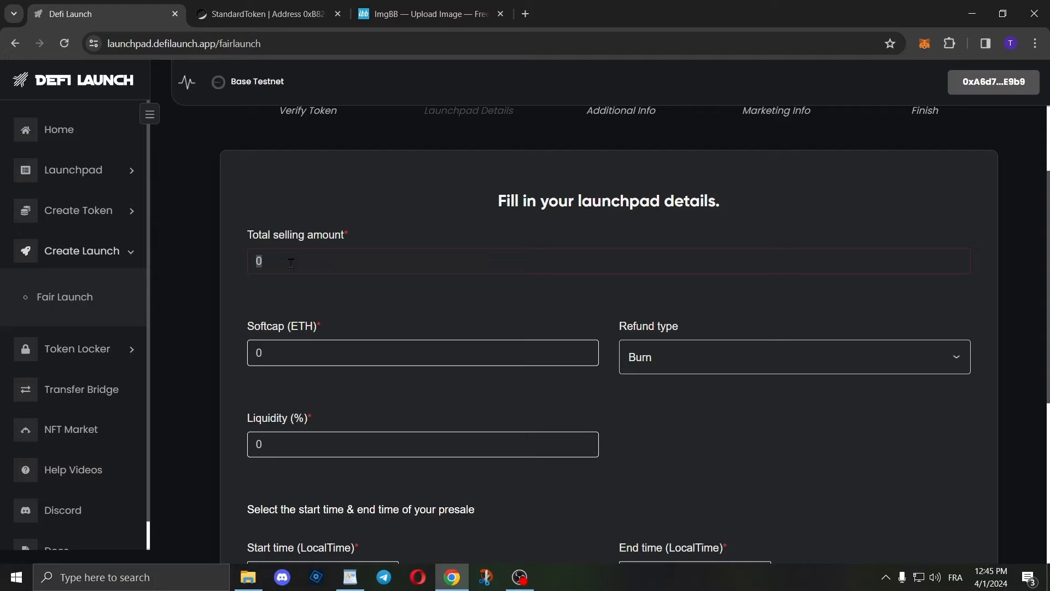
Set total selling amount 1000000, softcap 10 ETH and keep Burn as refund type
{"action": "type", "text": "1000000"}
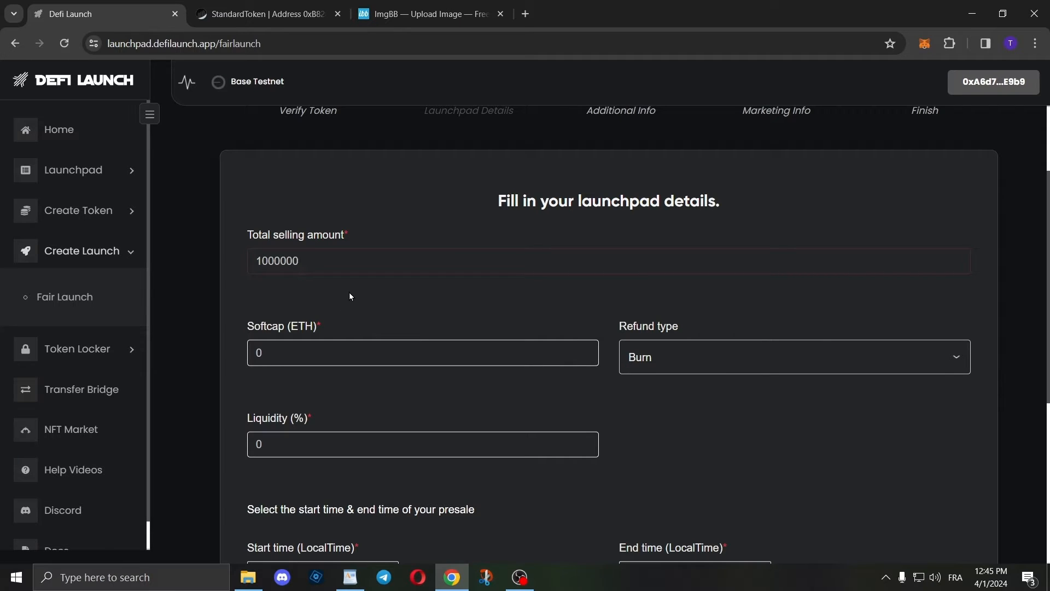
{"action": "left_click", "coordinate": [423, 353]}
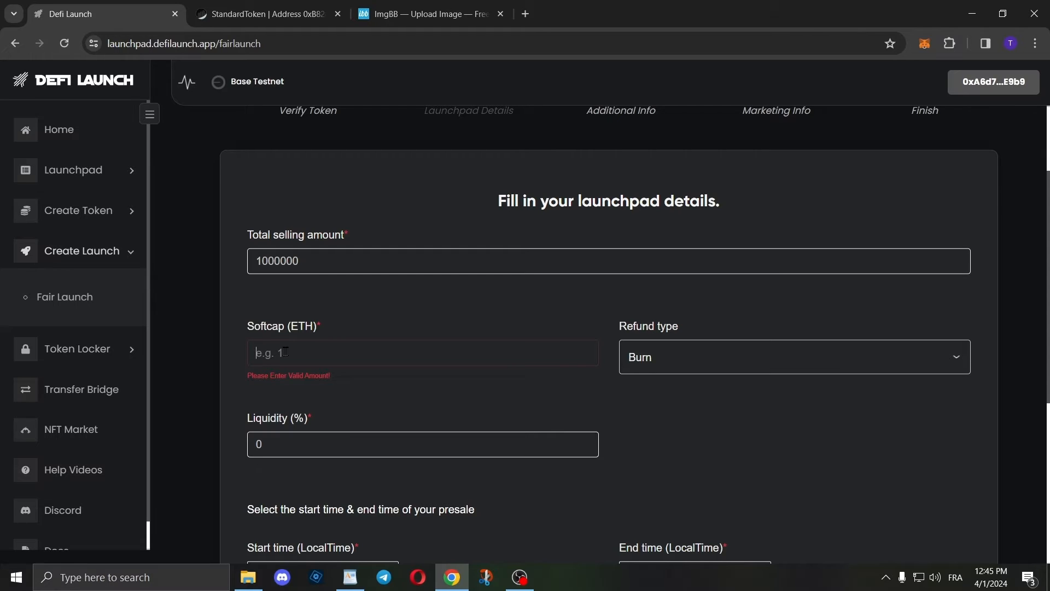
{"action": "type", "text": "1"}
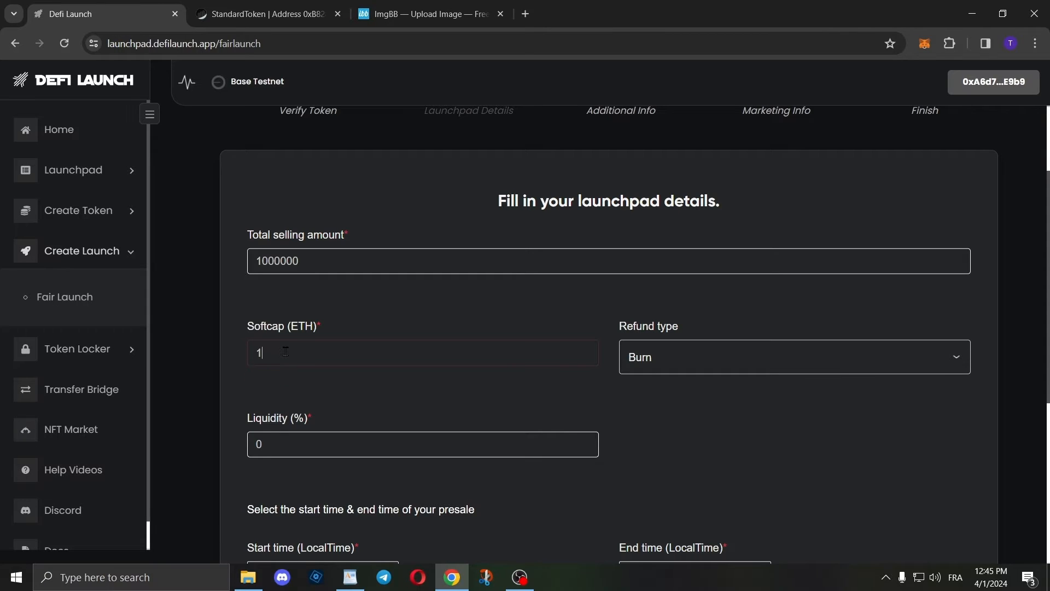
{"action": "type", "text": "0"}
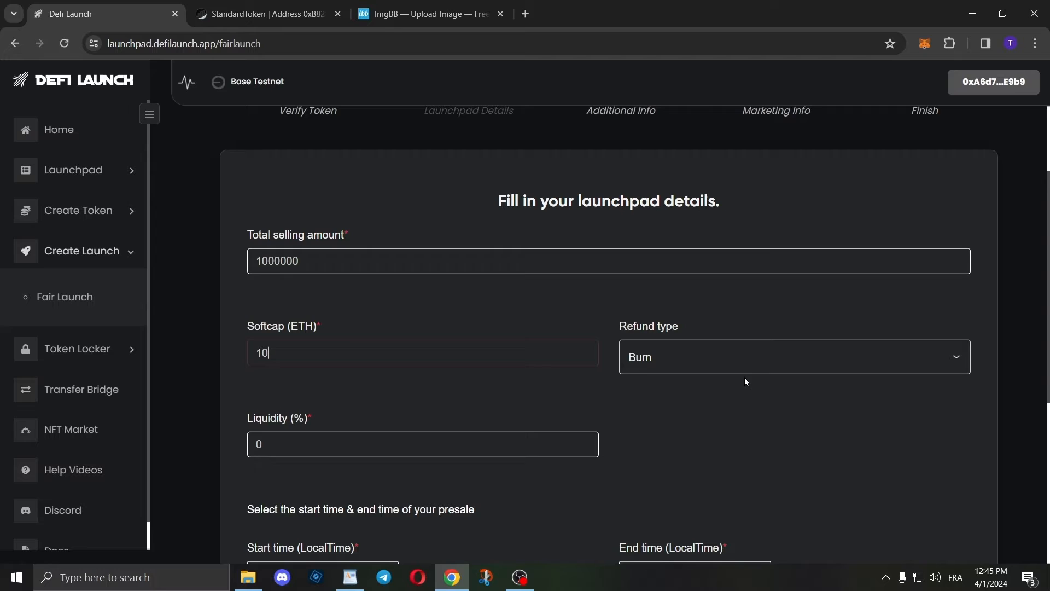
{"action": "left_click", "coordinate": [792, 356]}
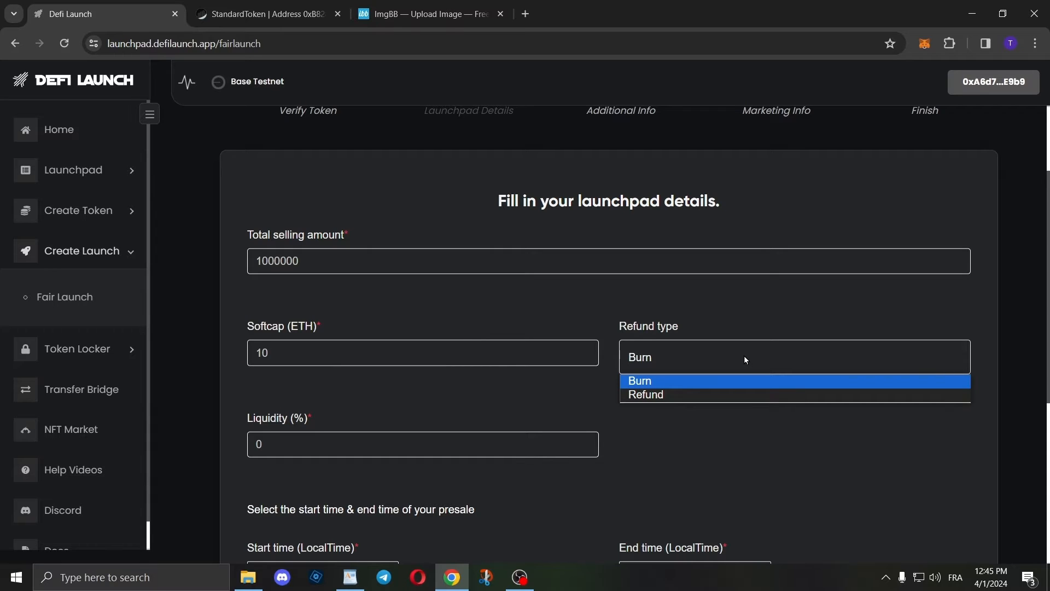
{"action": "left_click", "coordinate": [639, 380]}
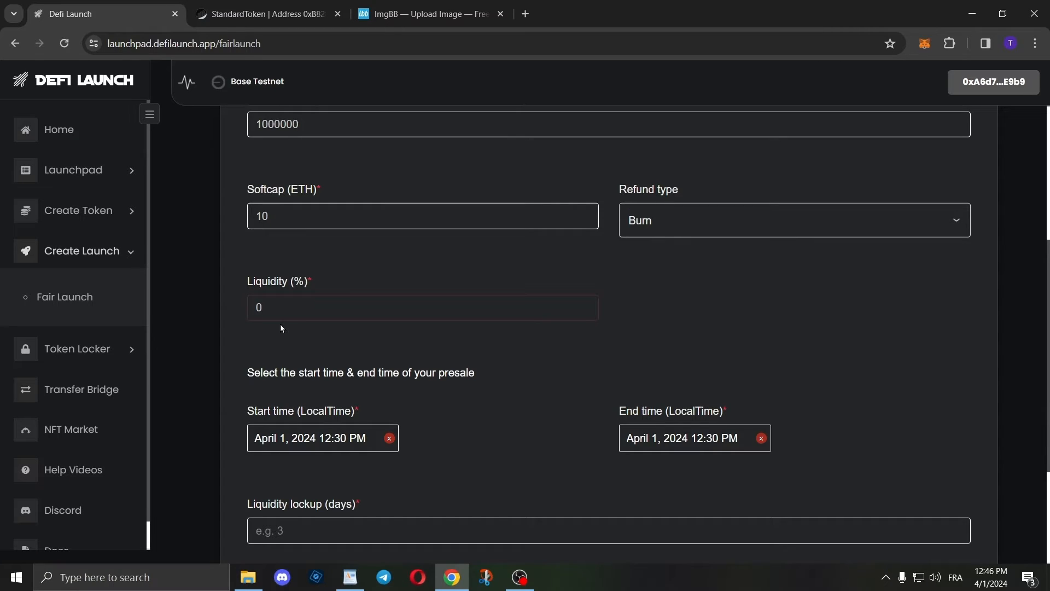
Set the liquidity percentage to 56
{"action": "left_click", "coordinate": [422, 308]}
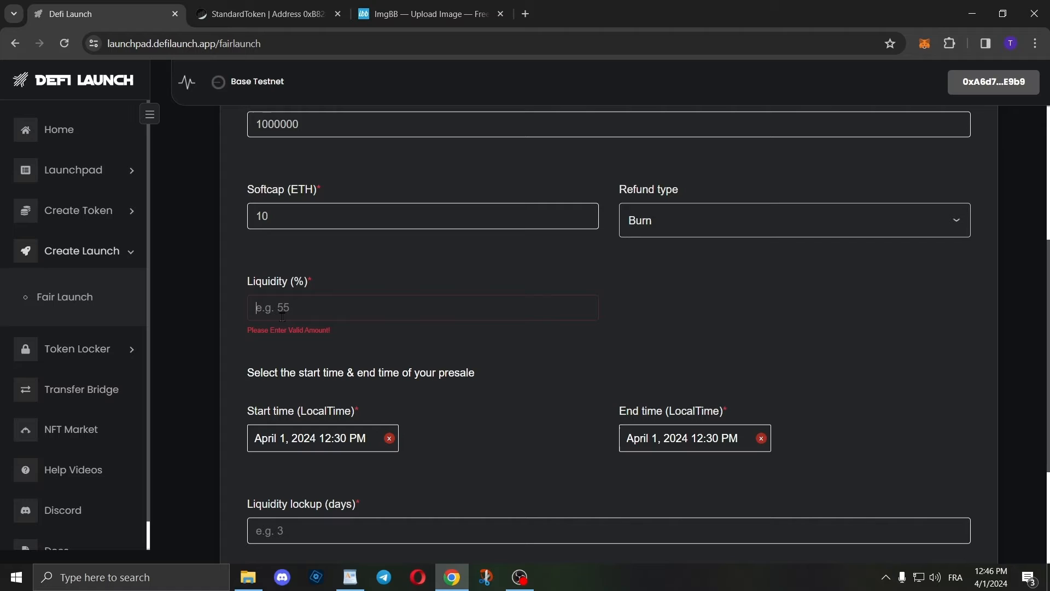
{"action": "type", "text": "56"}
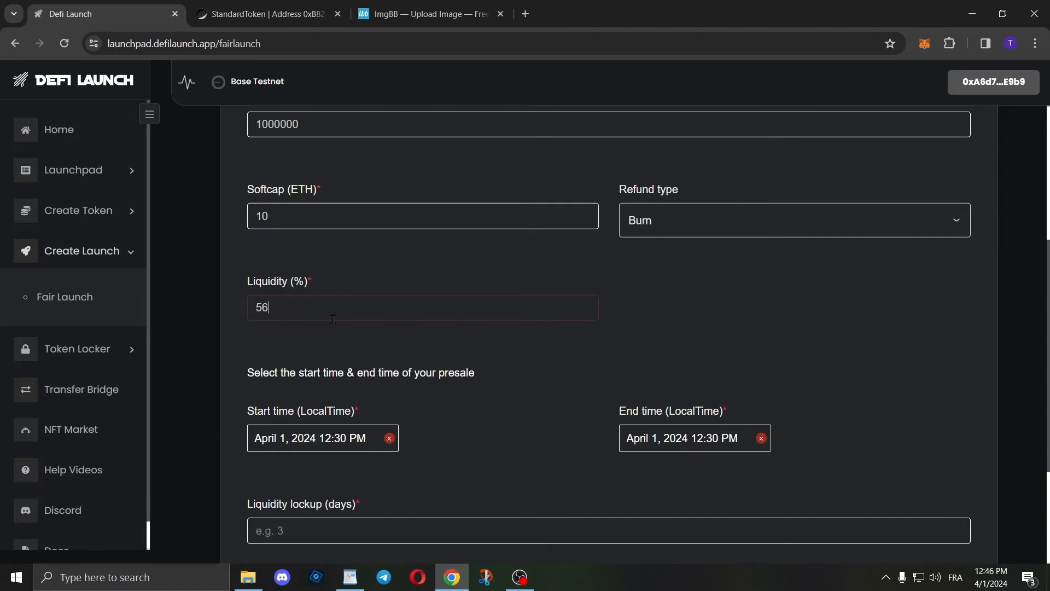
{"action": "scroll", "scroll_direction": "down", "scroll_amount": 3}
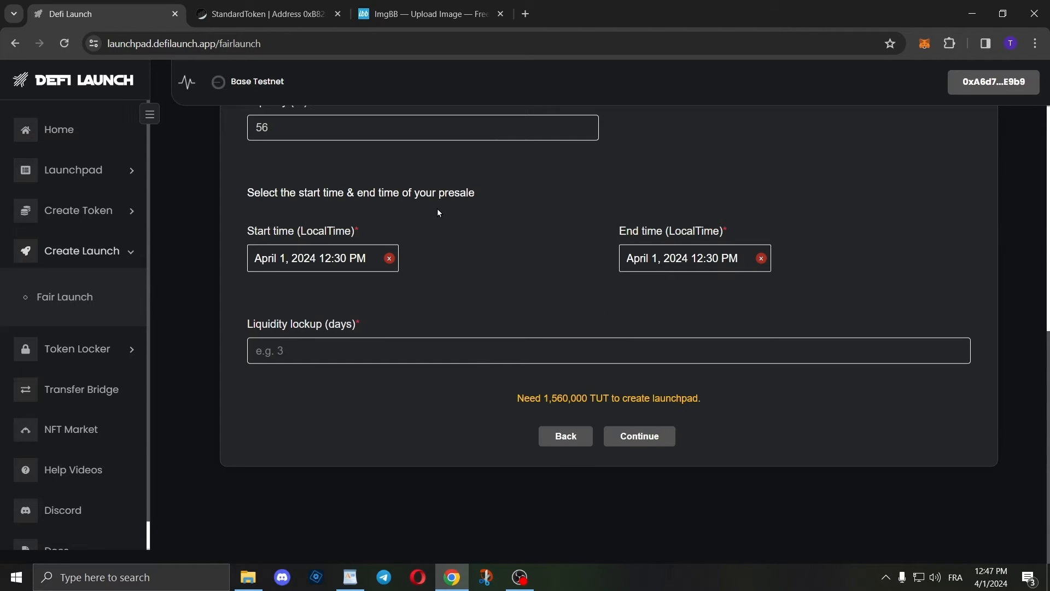
{"action": "mouse_move", "coordinate": [584, 271]}
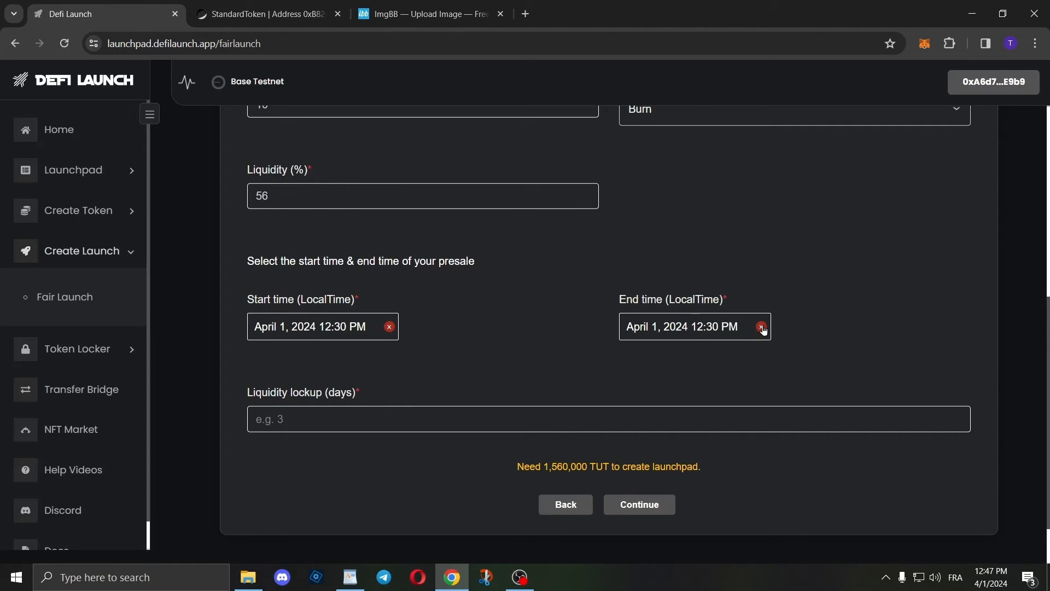
Set the presale end time to October 23, 2024 from the calendar
{"action": "left_click", "coordinate": [760, 328]}
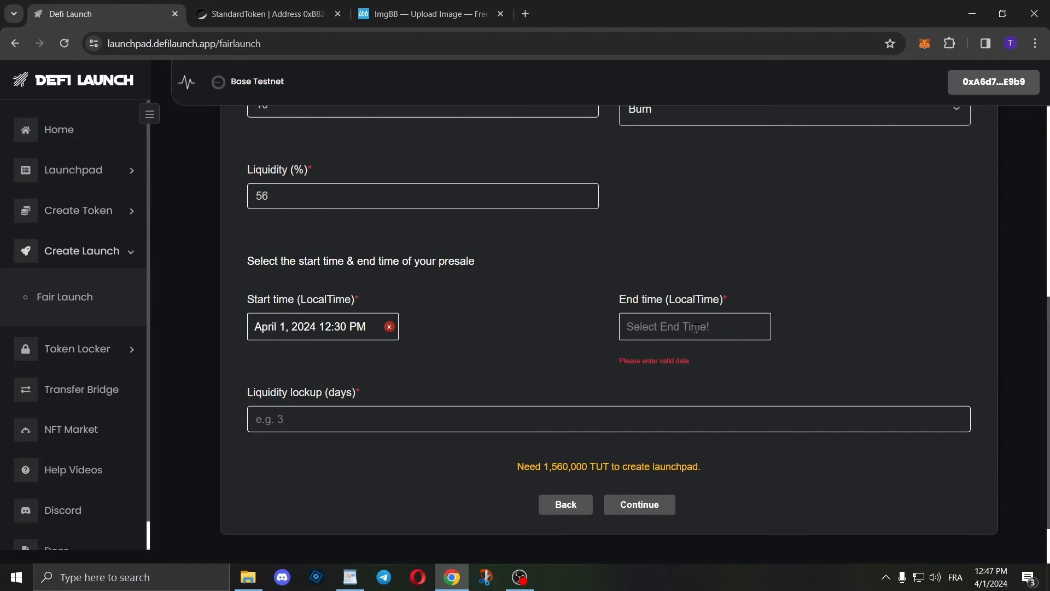
{"action": "left_click", "coordinate": [694, 328]}
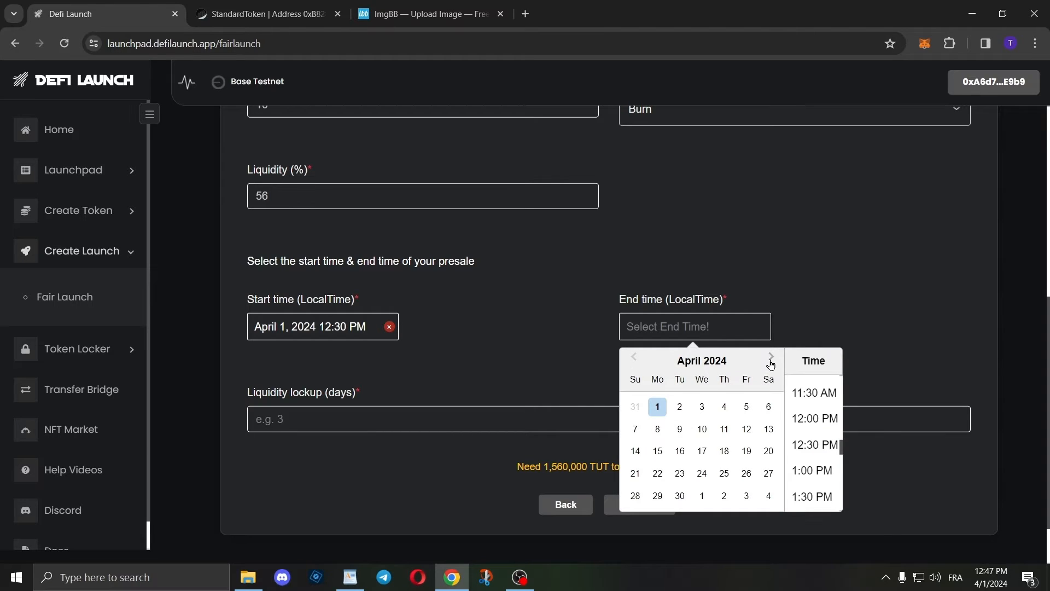
{"action": "left_click", "coordinate": [770, 356]}
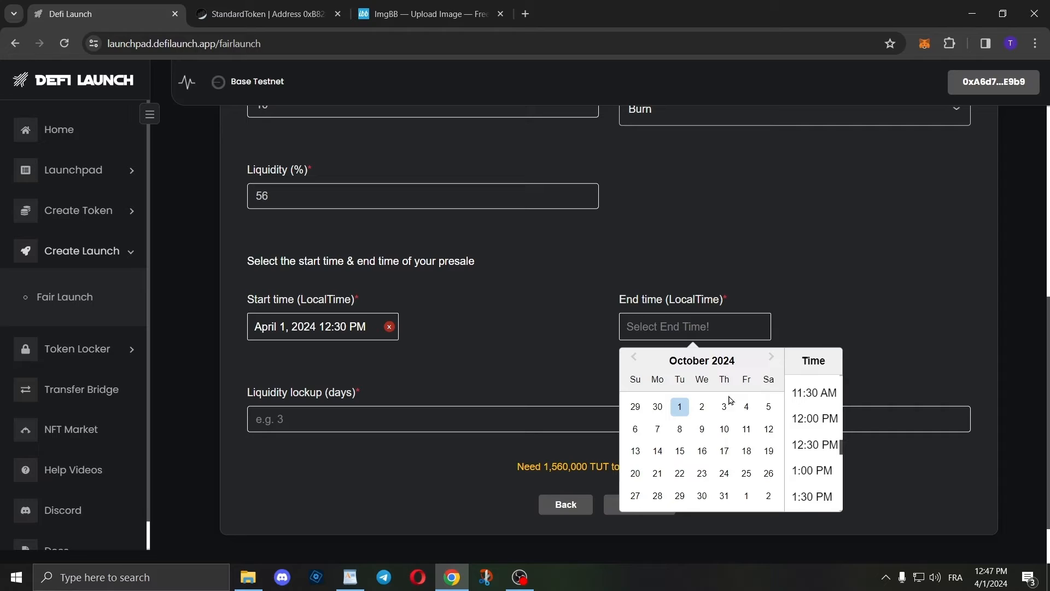
{"action": "left_click", "coordinate": [701, 472]}
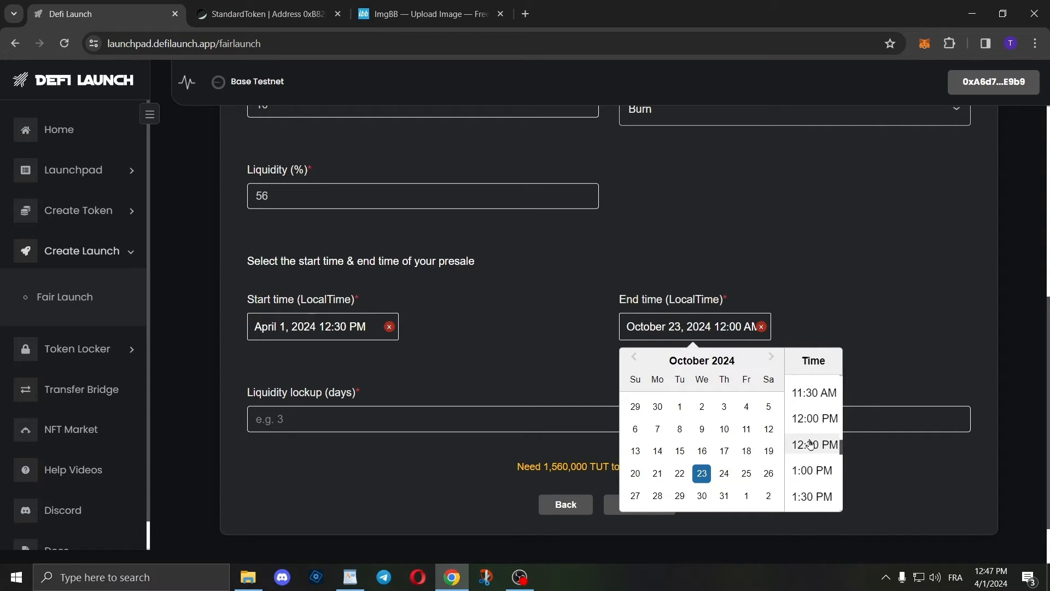
Set the liquidity lockup to 70 days and continue to the Additional Info step
{"action": "scroll", "scroll_direction": "down", "scroll_amount": 3}
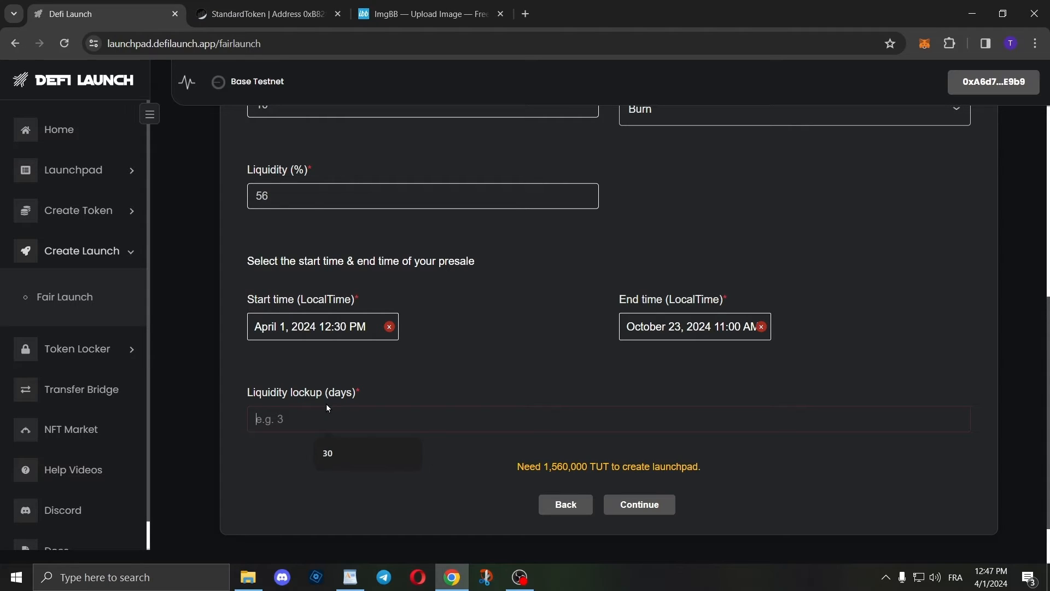
{"action": "type", "text": "70"}
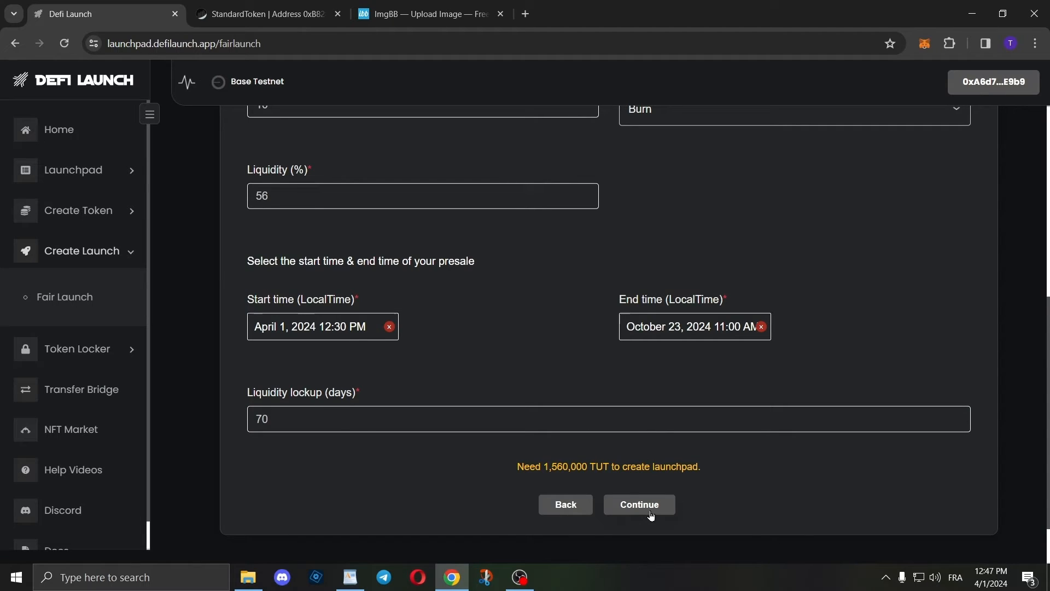
{"action": "left_click", "coordinate": [637, 504]}
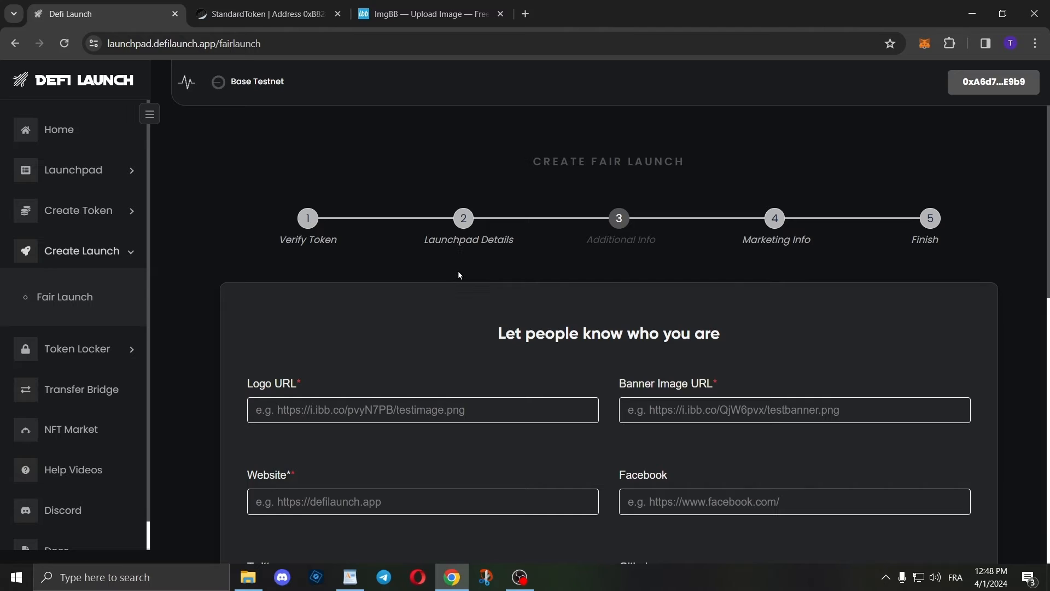
Scroll through the Additional Info form's logo, banner and social link fields
{"action": "scroll", "scroll_direction": "down", "scroll_amount": 3}
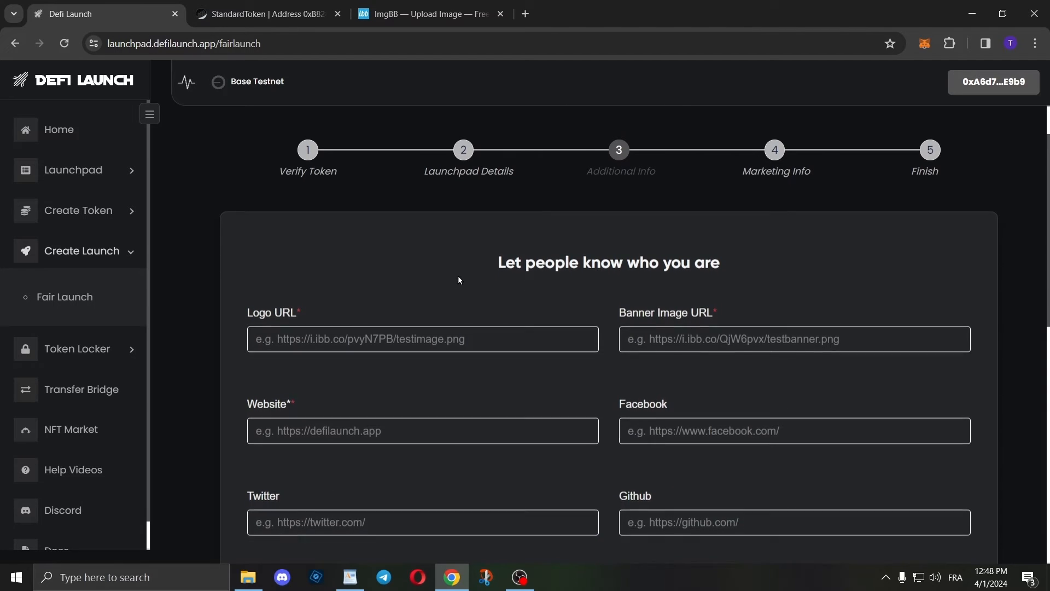
{"action": "scroll", "scroll_direction": "down", "scroll_amount": 3}
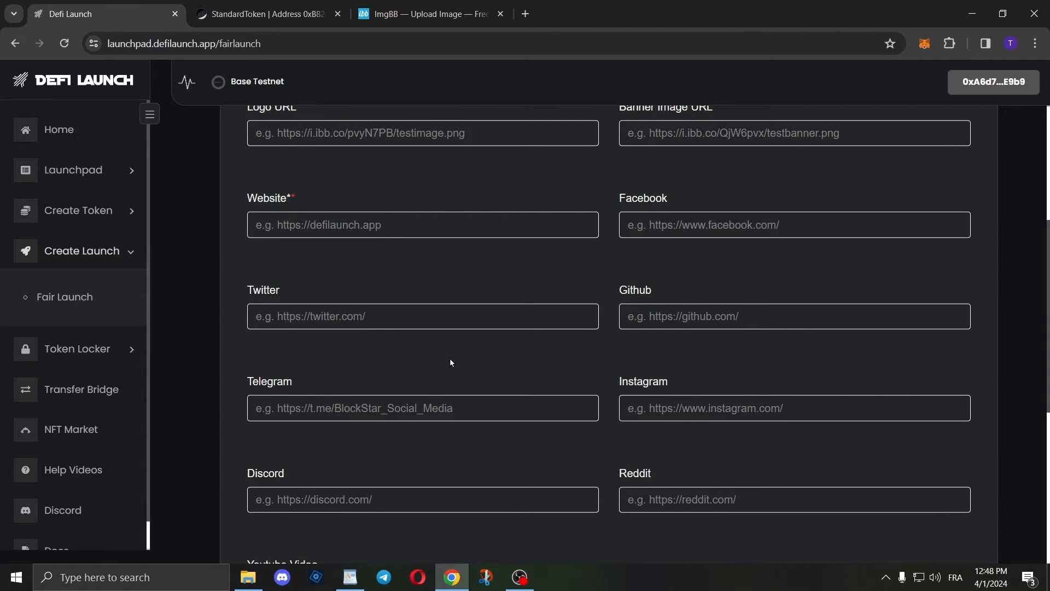
{"action": "scroll", "scroll_direction": "down", "scroll_amount": 3}
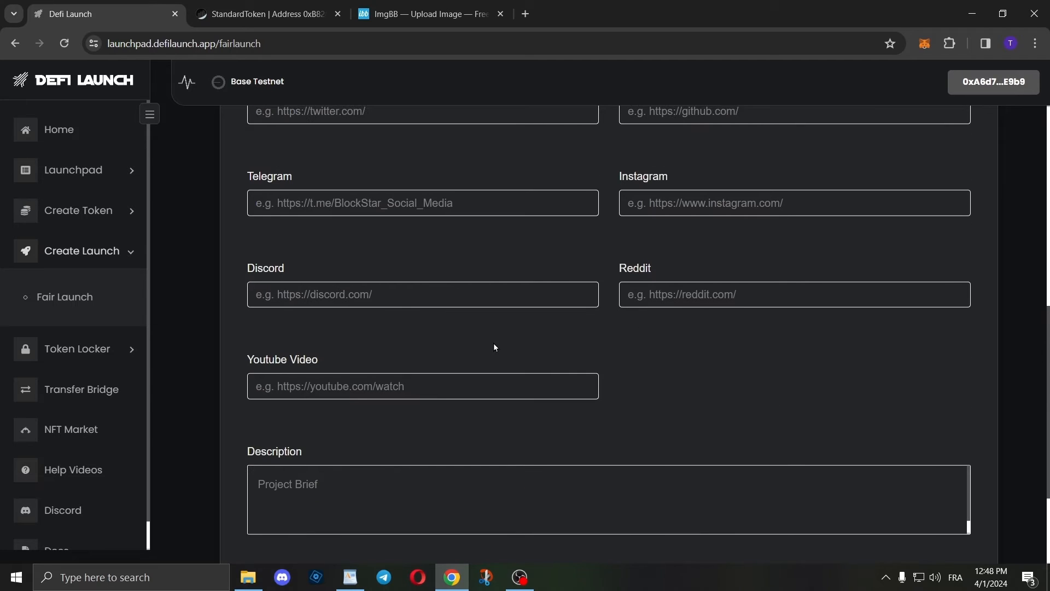
{"action": "mouse_move", "coordinate": [496, 429]}
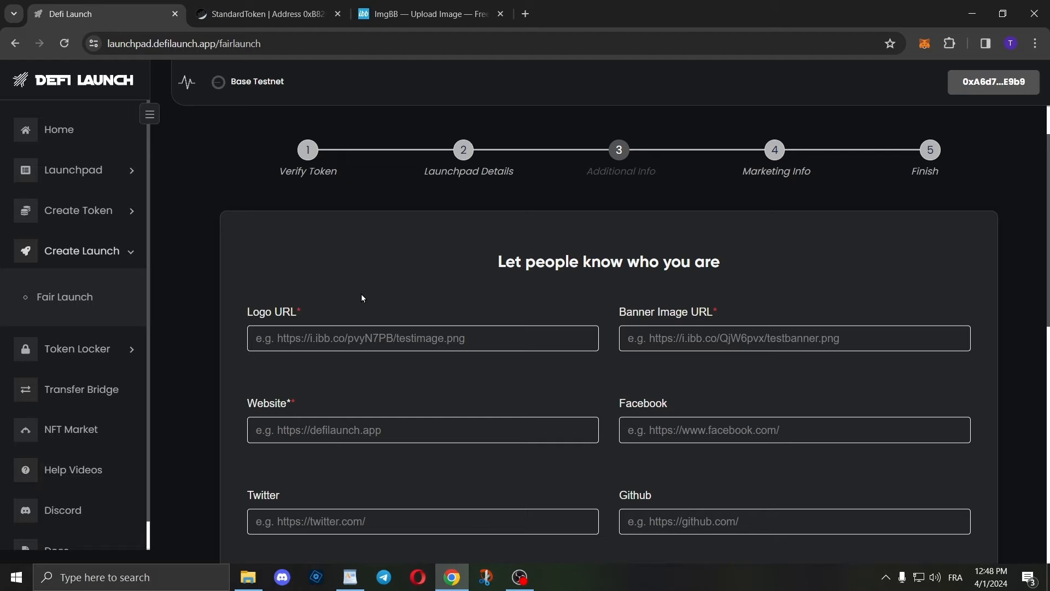
{"action": "mouse_move", "coordinate": [402, 243]}
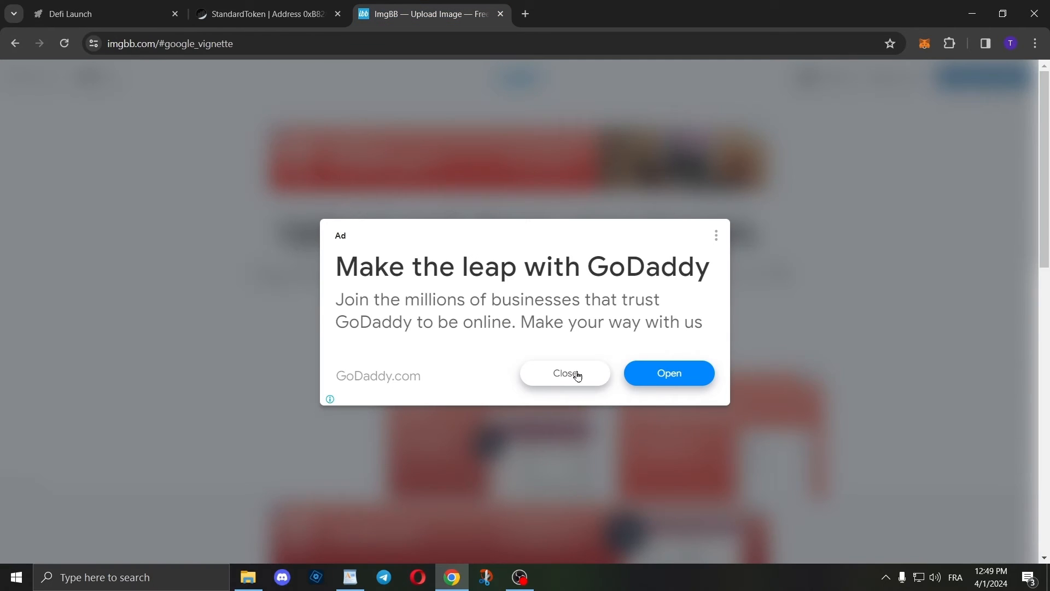
Upload the spoon photo from Downloads to ImgBB after dismissing the ad
{"action": "left_click", "coordinate": [563, 373]}
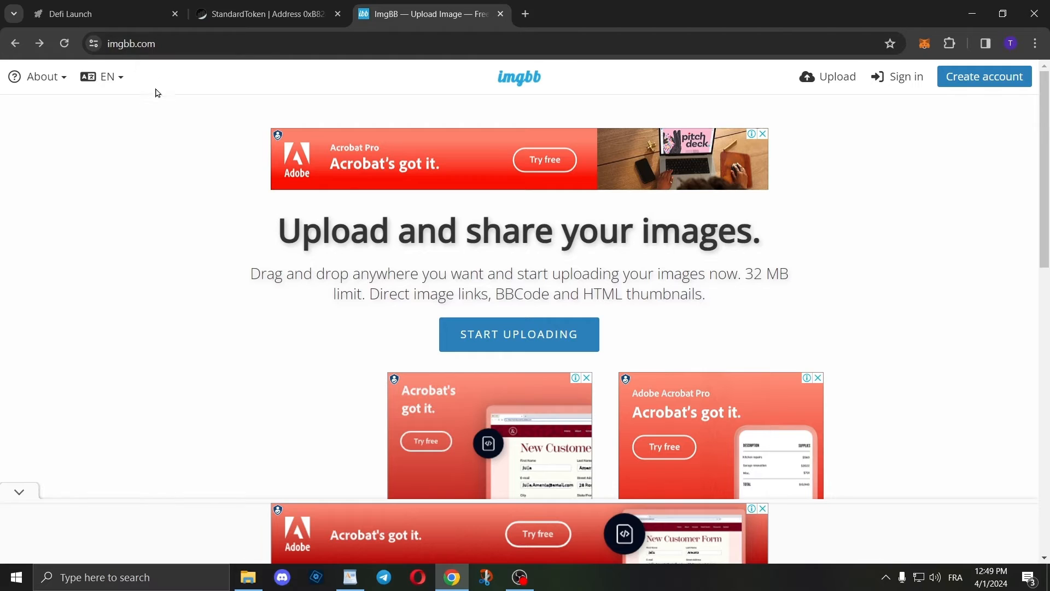
{"action": "mouse_move", "coordinate": [114, 130]}
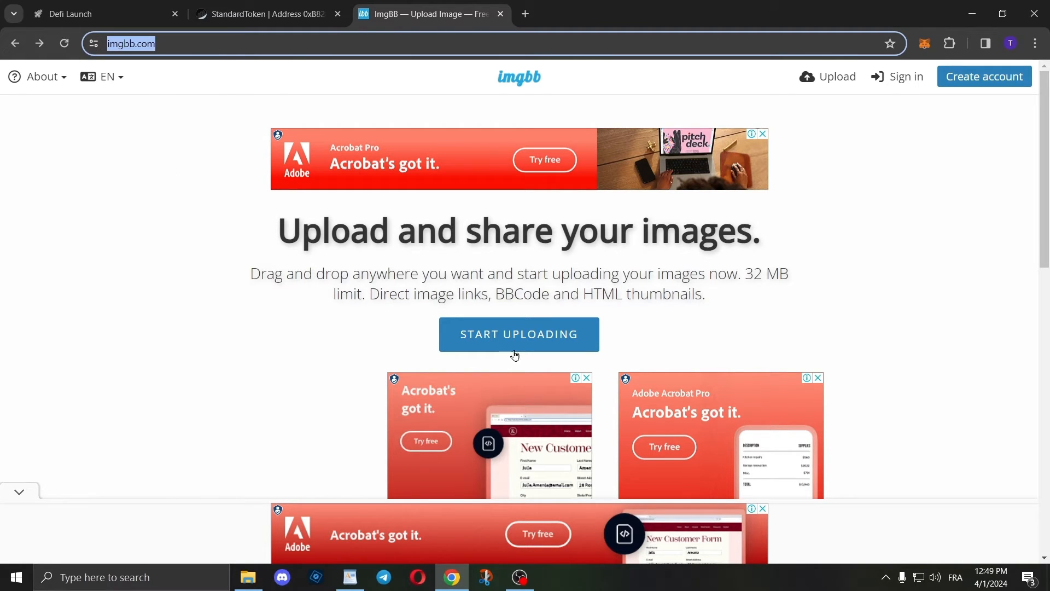
{"action": "left_click", "coordinate": [519, 335]}
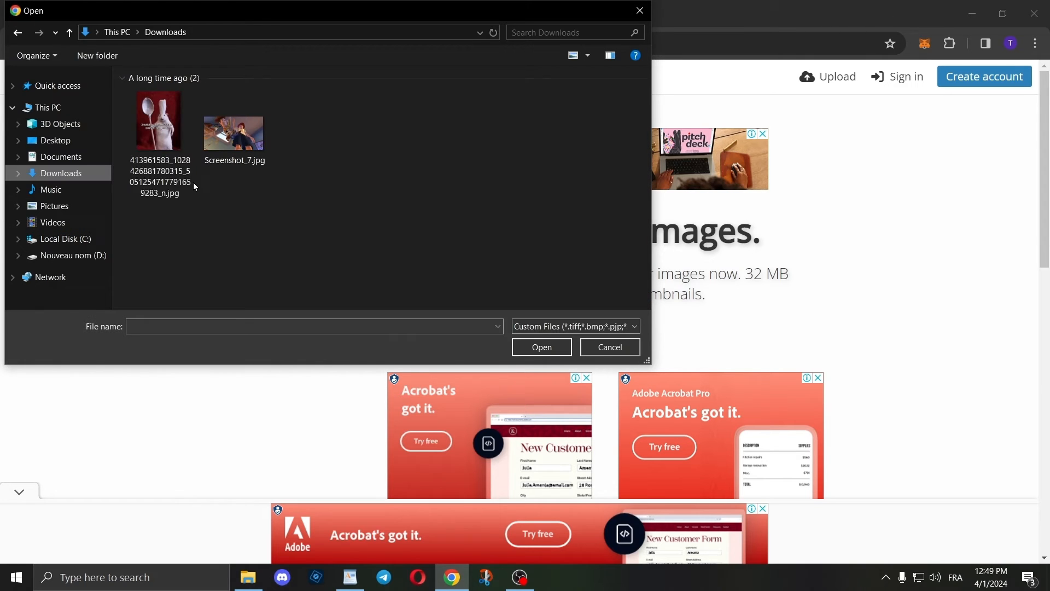
{"action": "left_click", "coordinate": [160, 121]}
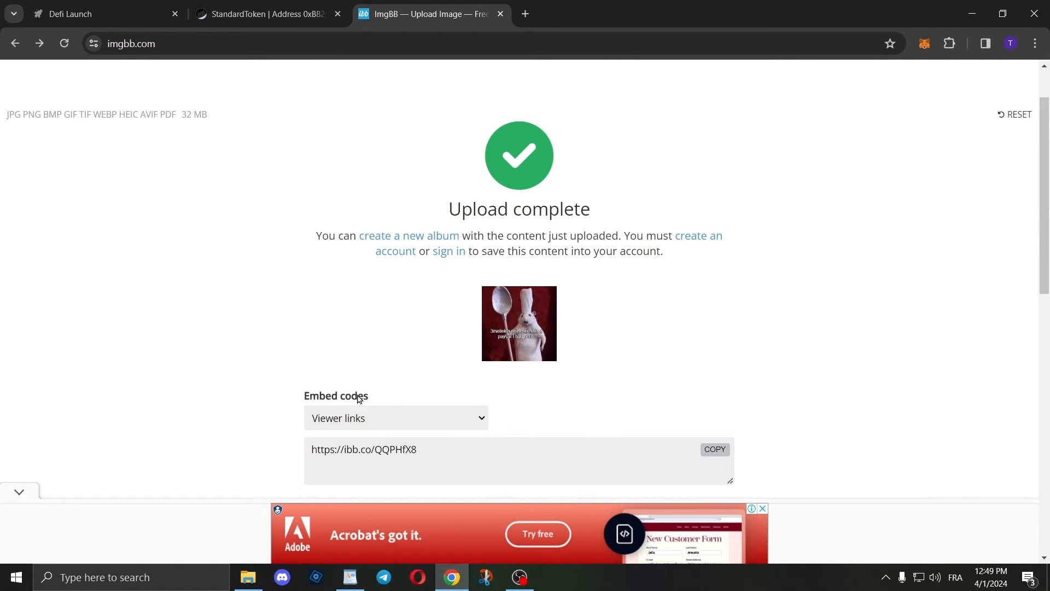
{"action": "mouse_move", "coordinate": [480, 423]}
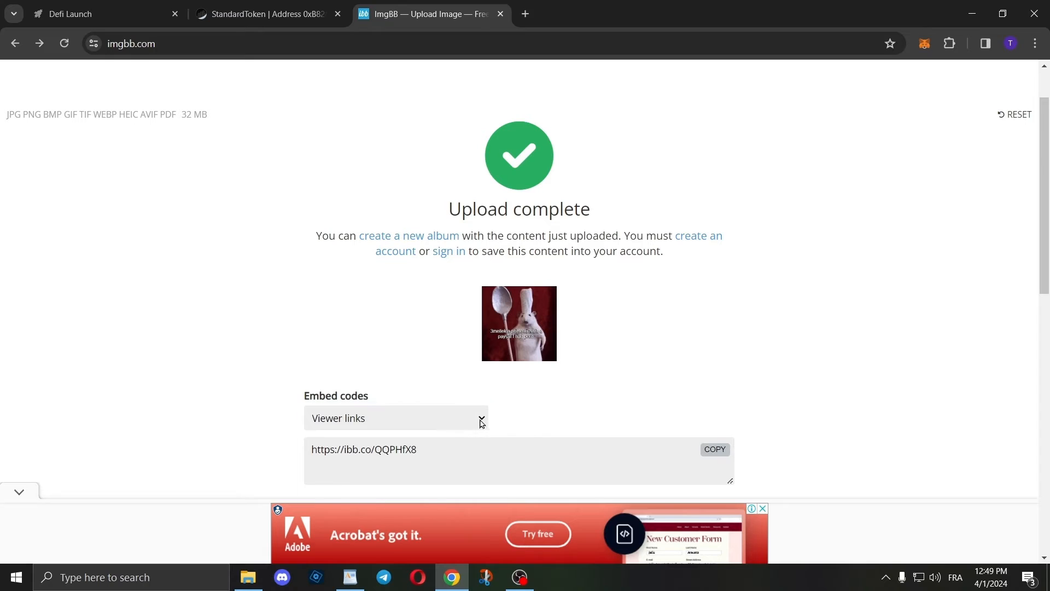
Switch the embed codes to HTML full linked and bring up paste options in WordPad
{"action": "left_click", "coordinate": [395, 418]}
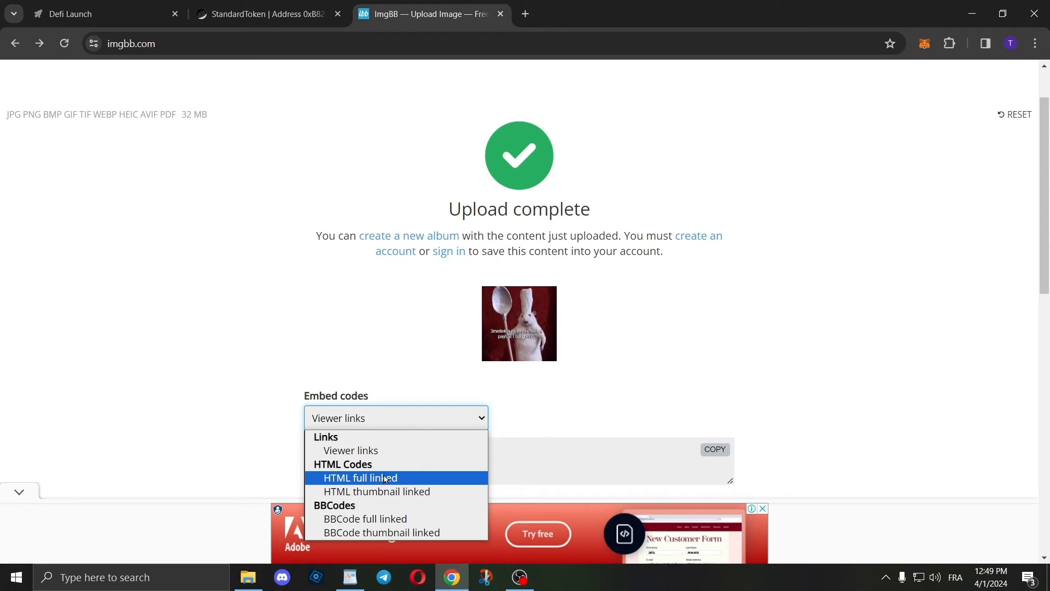
{"action": "mouse_move", "coordinate": [381, 483]}
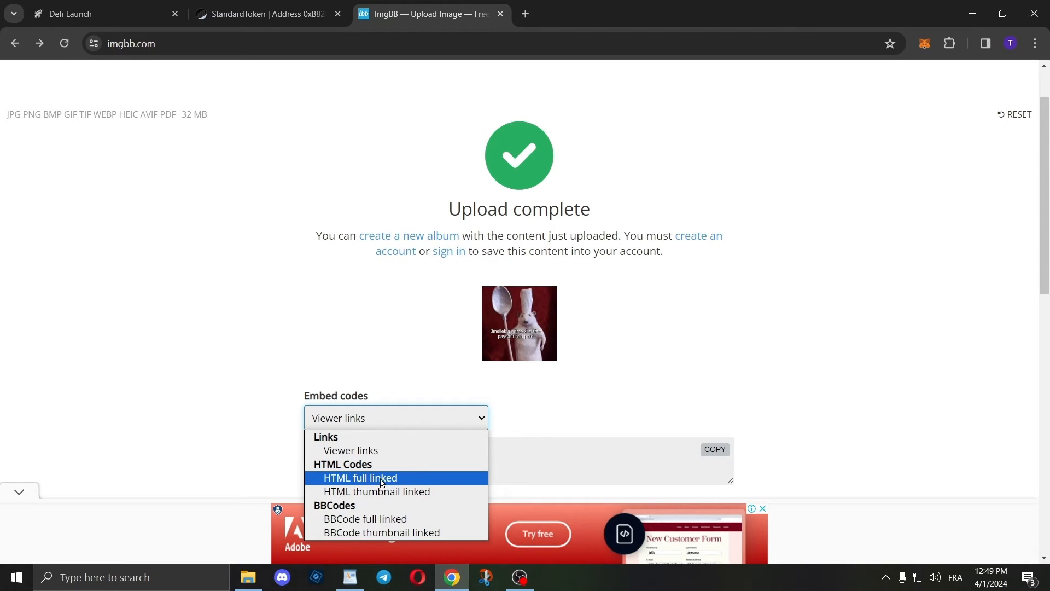
{"action": "left_click", "coordinate": [360, 478]}
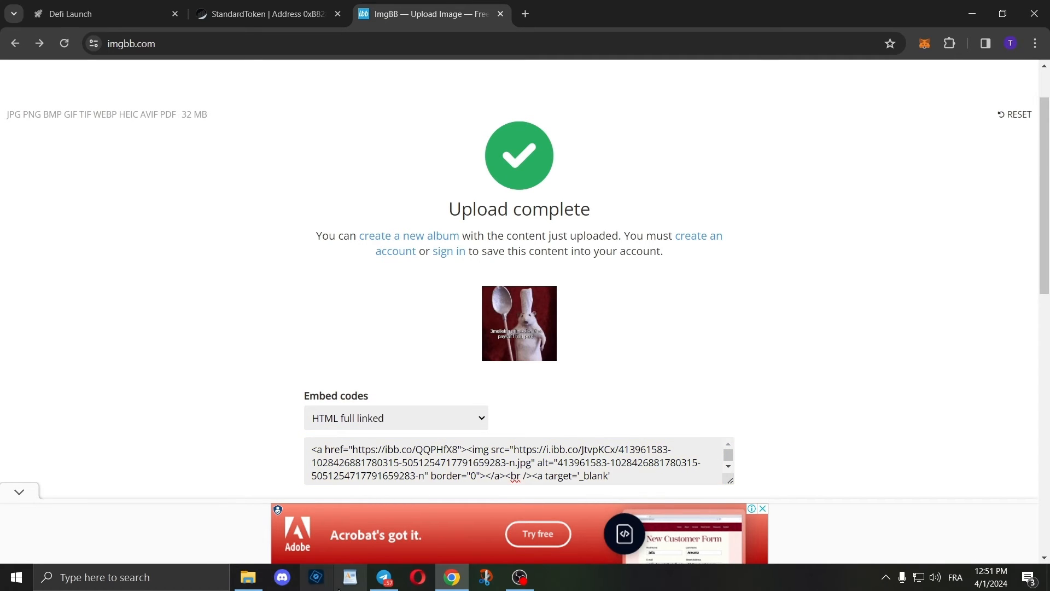
{"action": "right_click", "coordinate": [416, 255]}
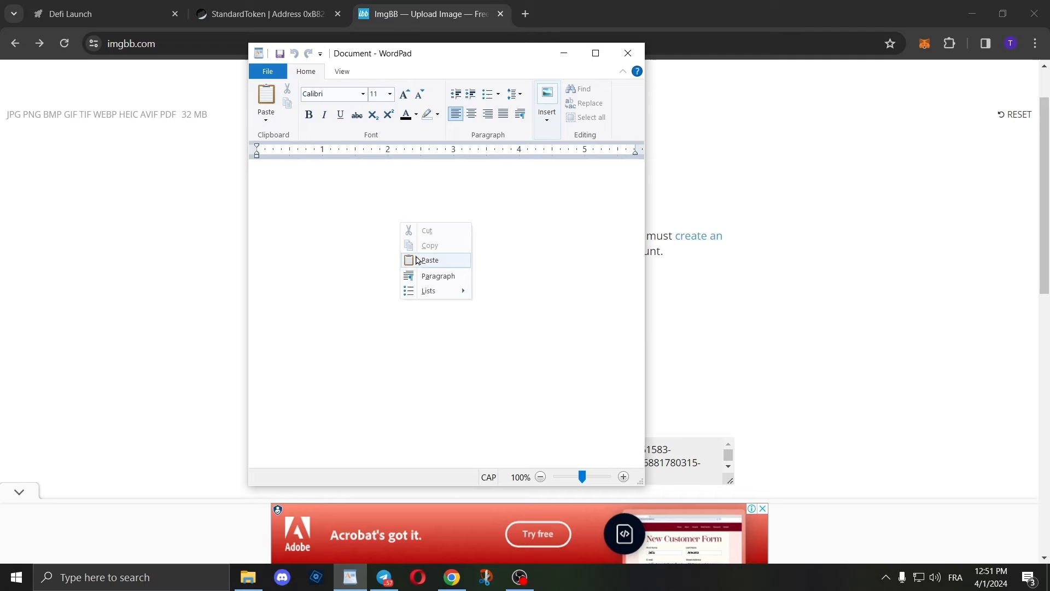
Paste the embed code in WordPad and select the direct i.ibb.co jpg link for the Logo URL
{"action": "left_click", "coordinate": [429, 261]}
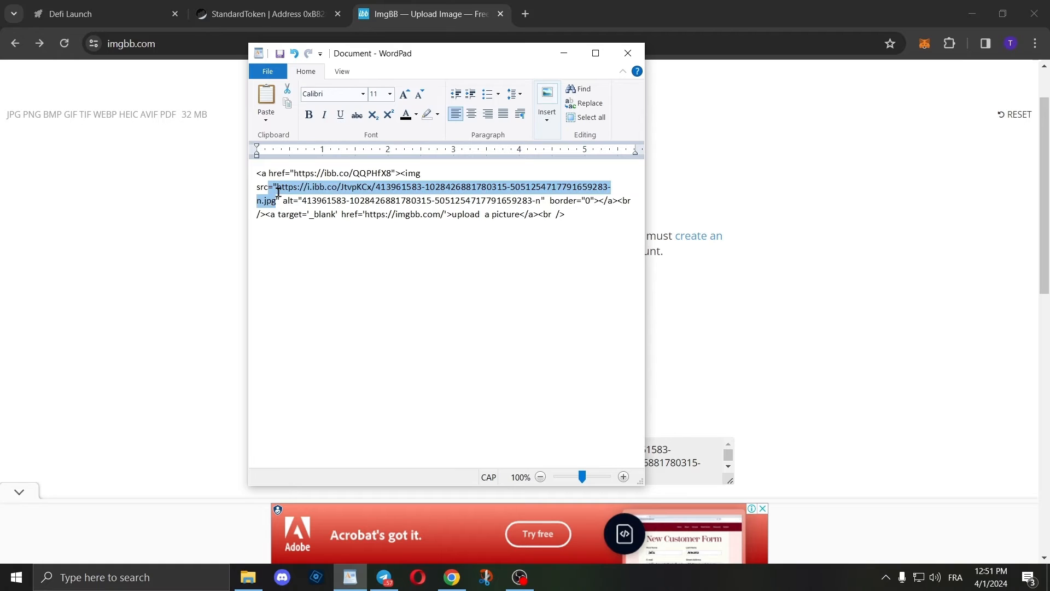
{"action": "left_click", "coordinate": [270, 200]}
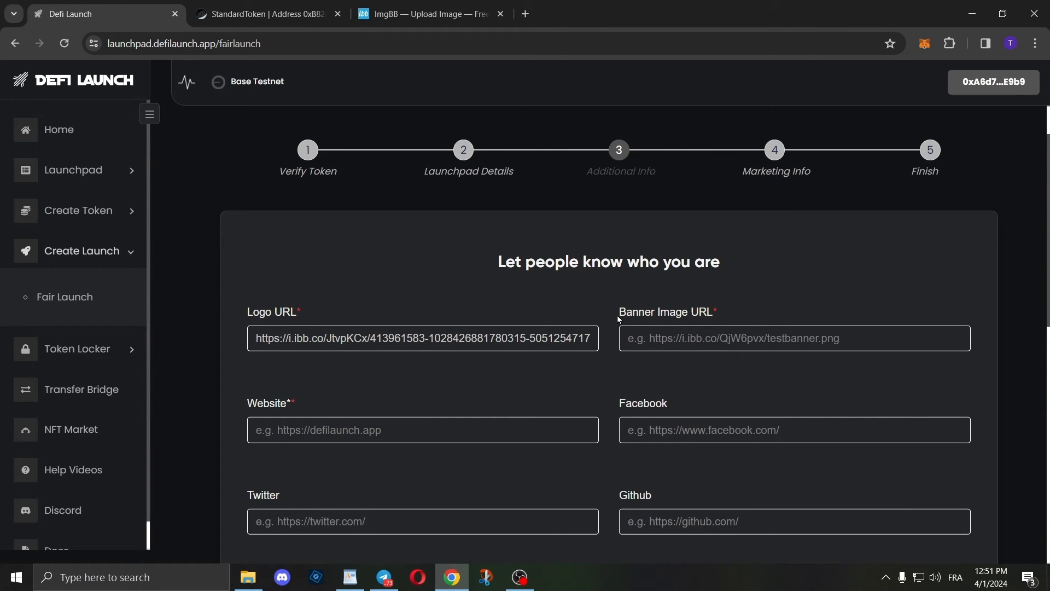
Reset the ImgBB upload and upload Screenshot_7.jpg from Downloads
{"action": "left_click", "coordinate": [431, 13]}
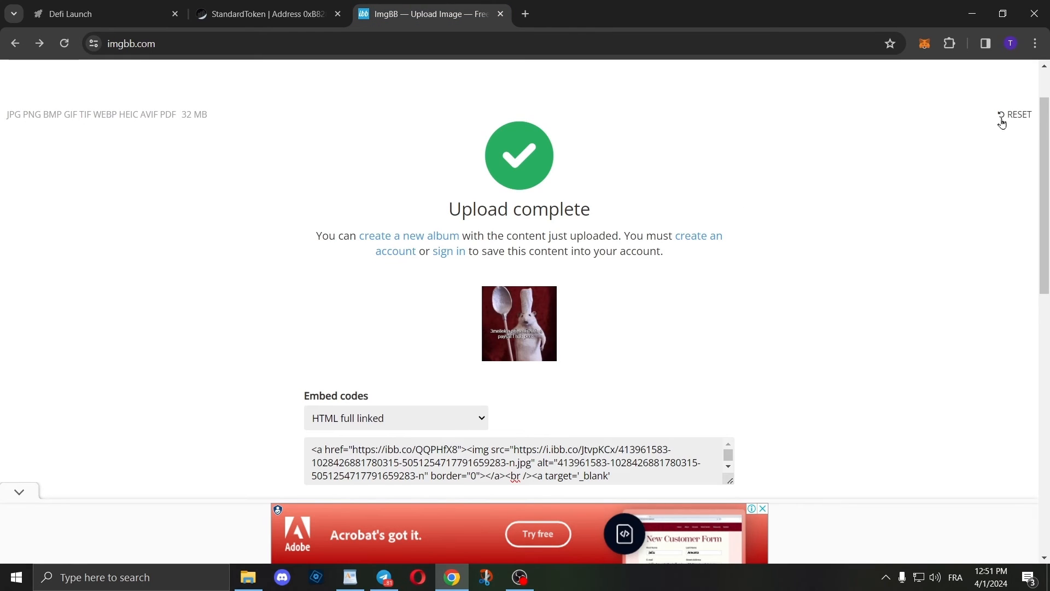
{"action": "left_click", "coordinate": [1018, 113]}
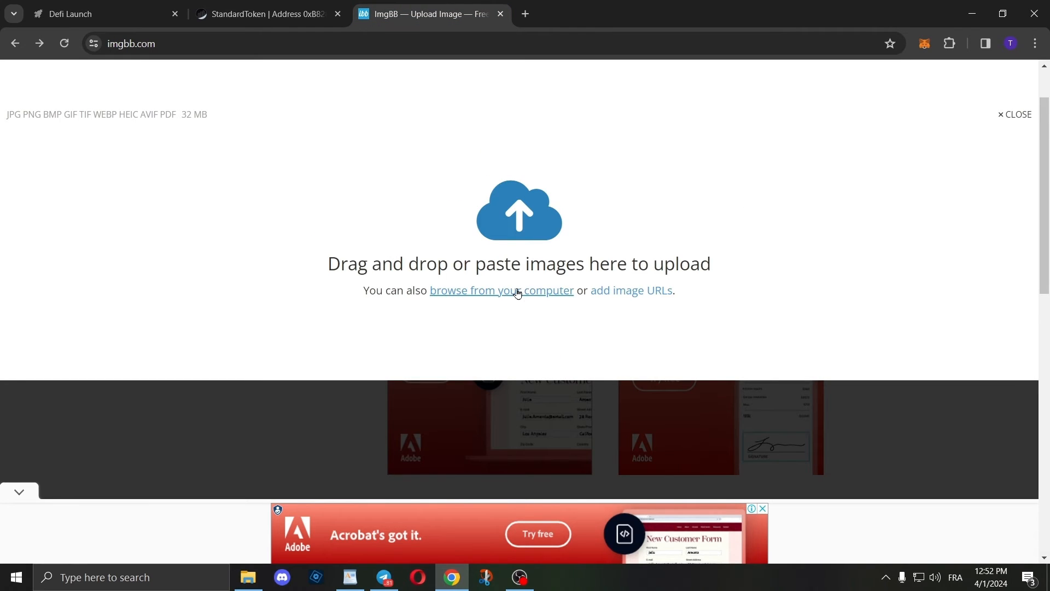
{"action": "mouse_move", "coordinate": [598, 317]}
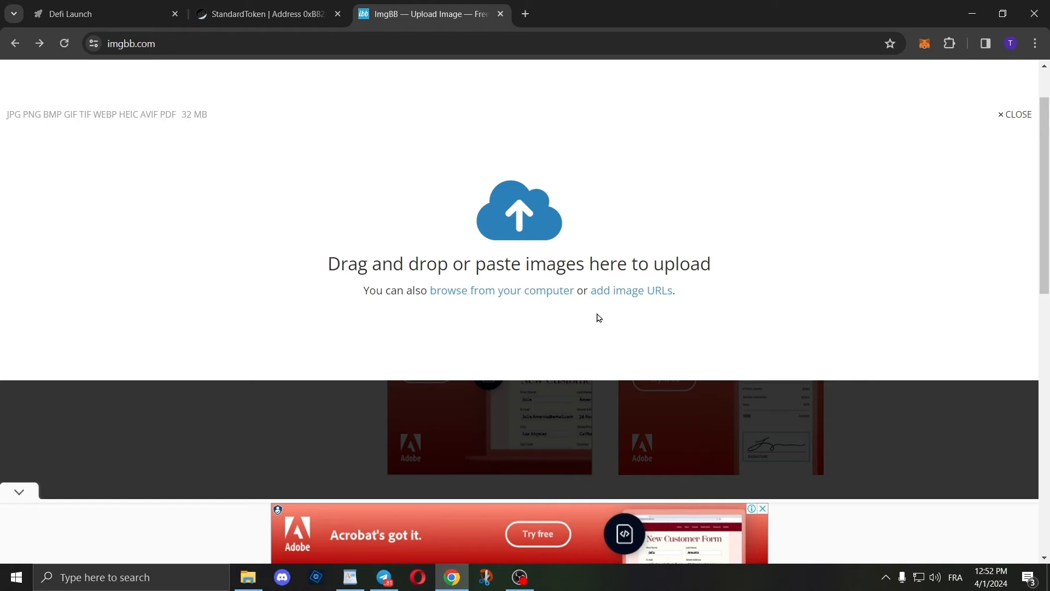
{"action": "mouse_move", "coordinate": [501, 290]}
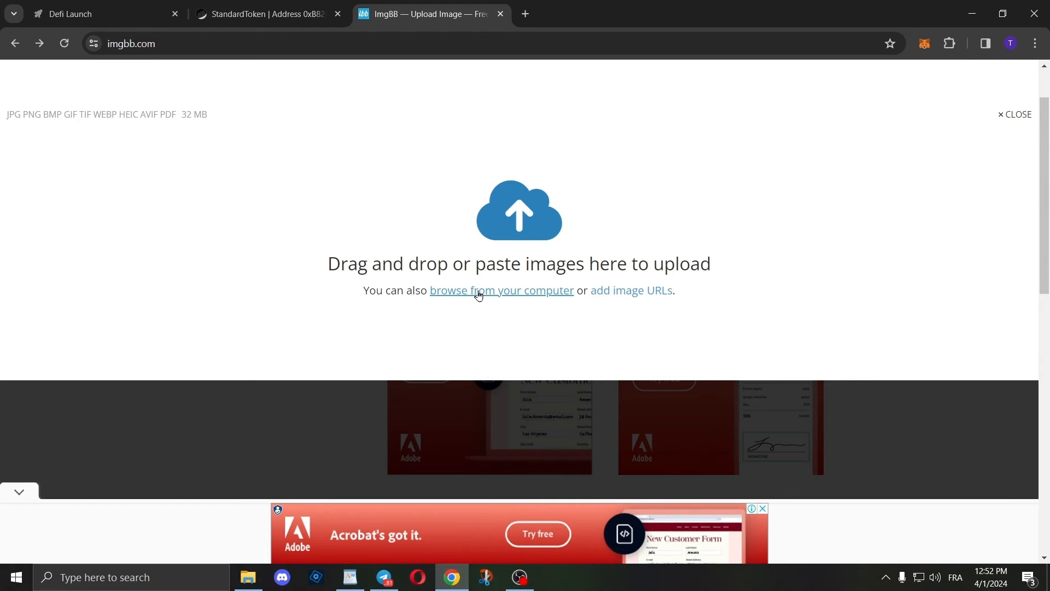
{"action": "left_click", "coordinate": [501, 290]}
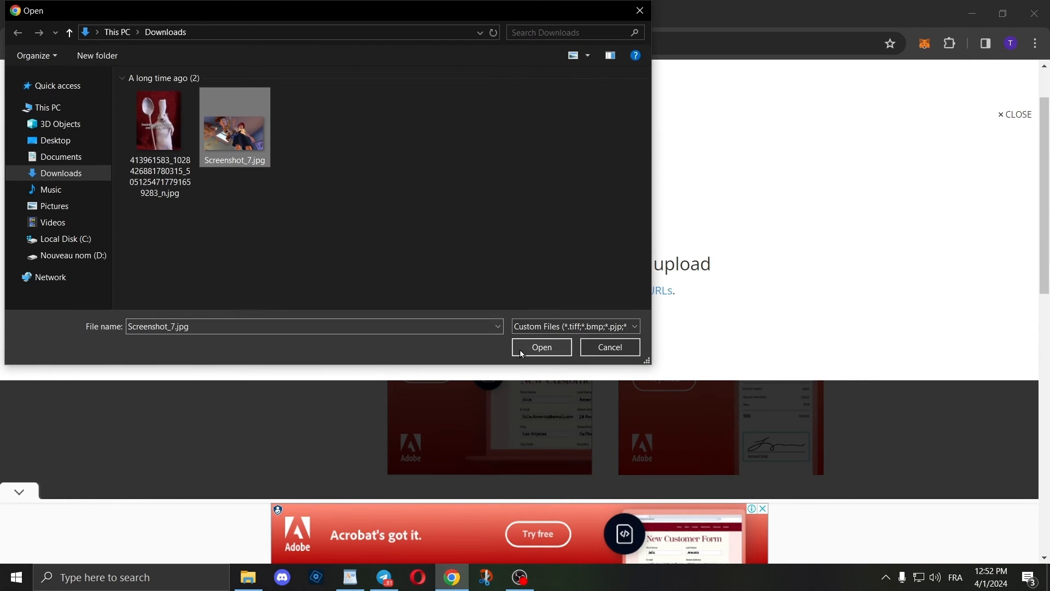
{"action": "left_click", "coordinate": [541, 347]}
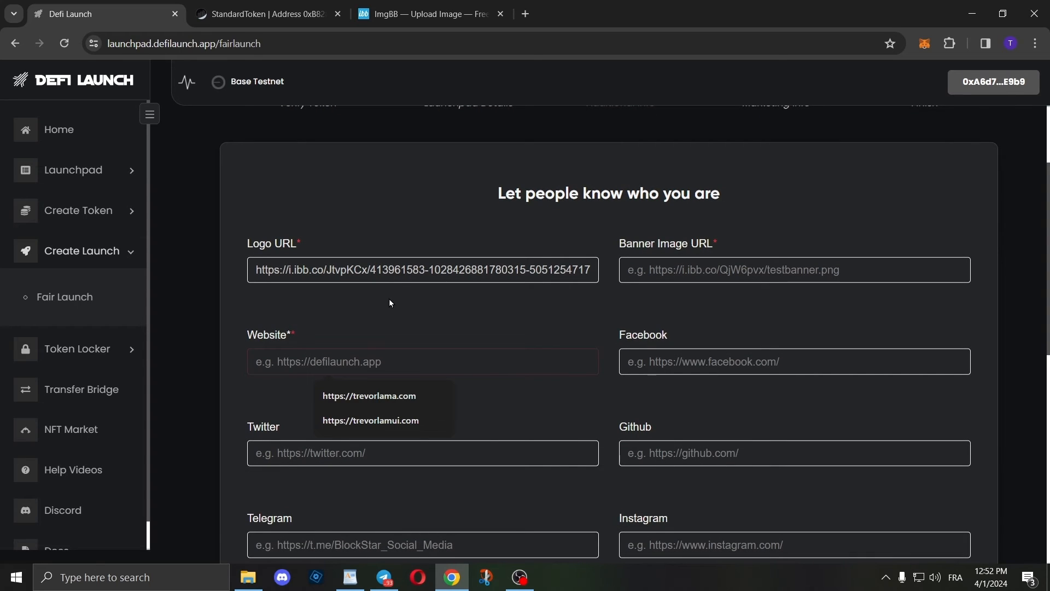
Continue past the social links and description step to the Marketing Info add-ons
{"action": "scroll", "scroll_direction": "down", "scroll_amount": 3}
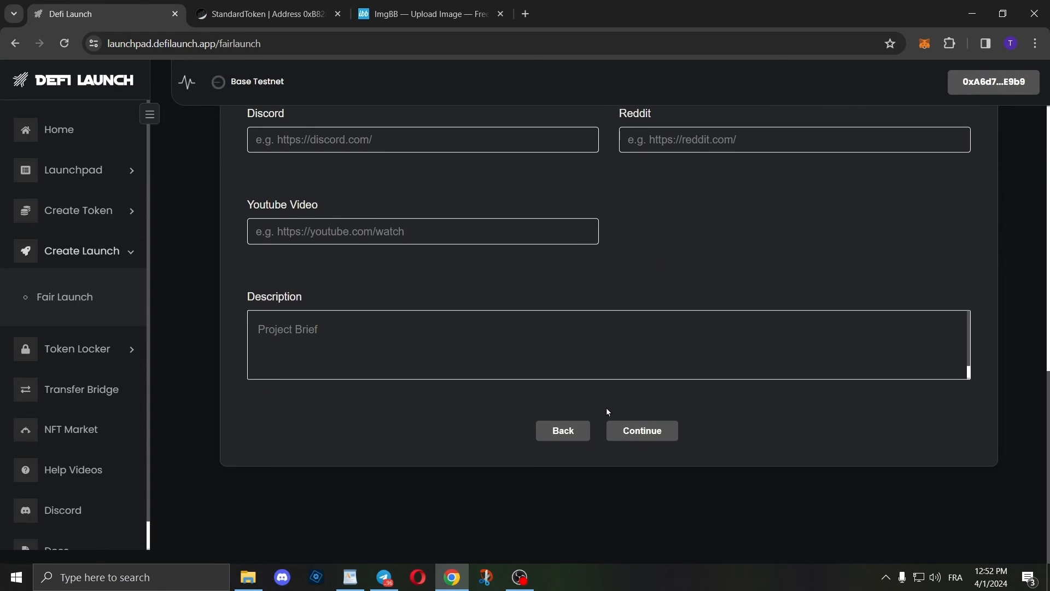
{"action": "left_click", "coordinate": [640, 430]}
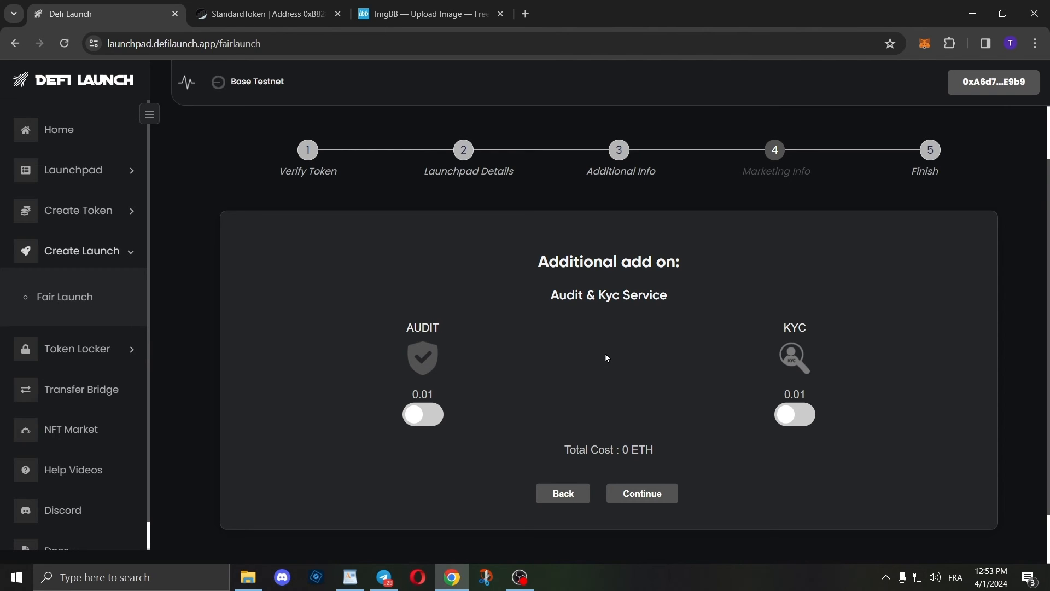
Toggle the Audit and KYC add-ons, leave both off, and continue to Review your information
{"action": "scroll", "scroll_direction": "down", "scroll_amount": 3}
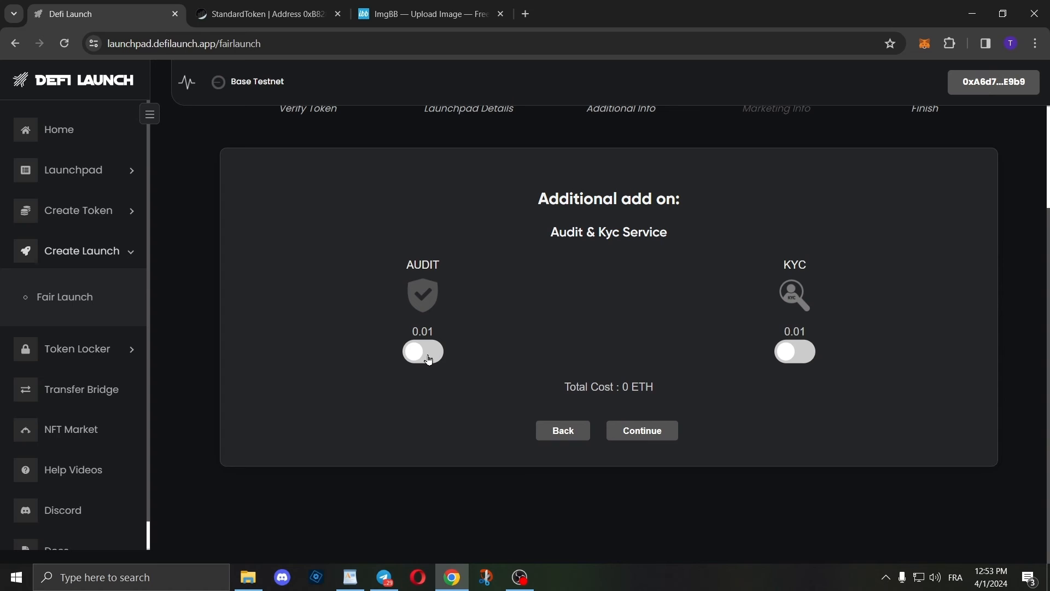
{"action": "left_click", "coordinate": [423, 351]}
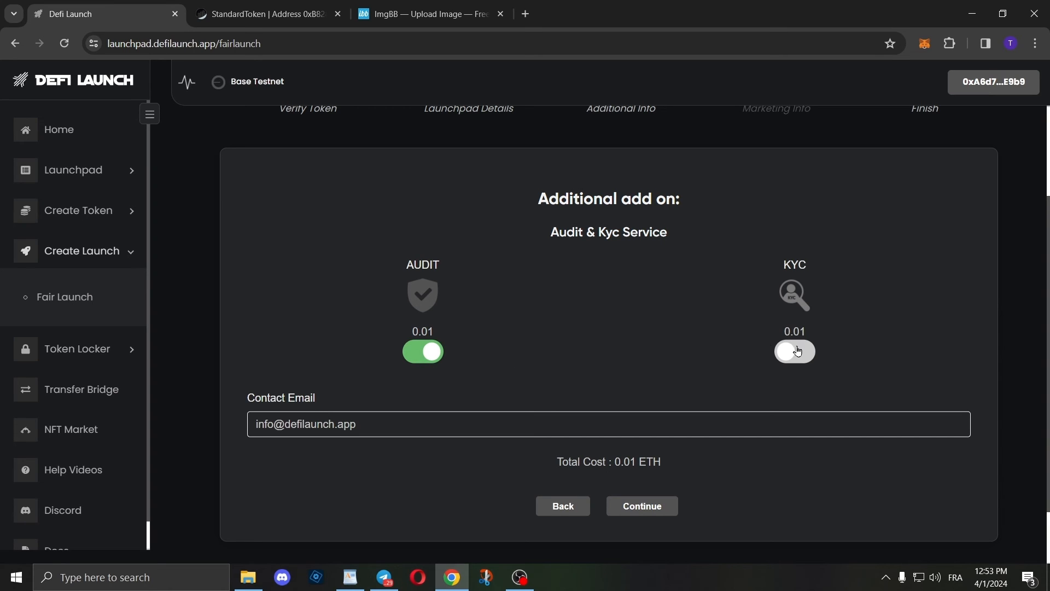
{"action": "left_click", "coordinate": [794, 352]}
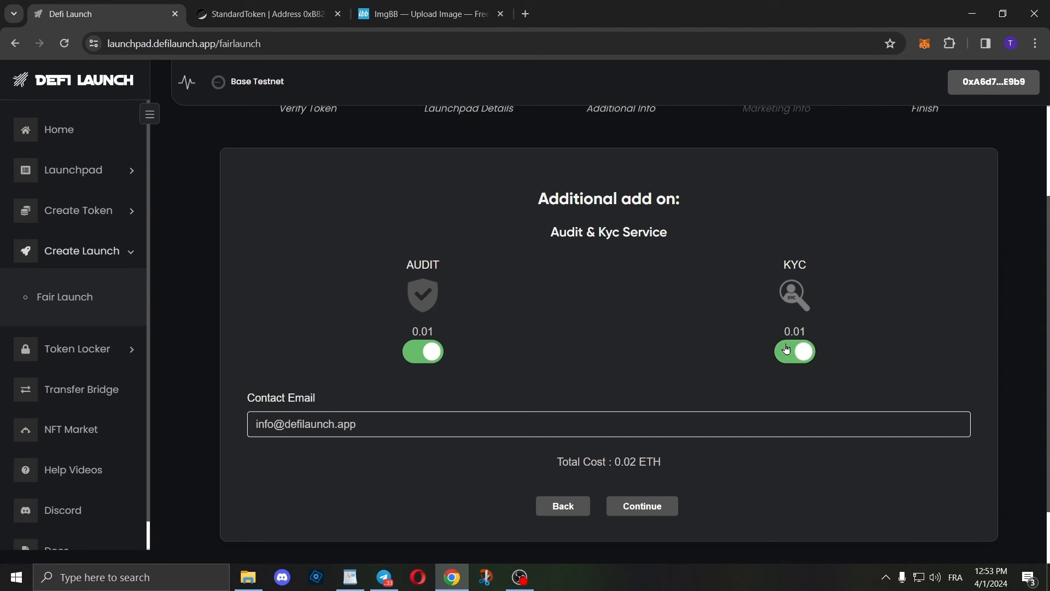
{"action": "left_click", "coordinate": [422, 350]}
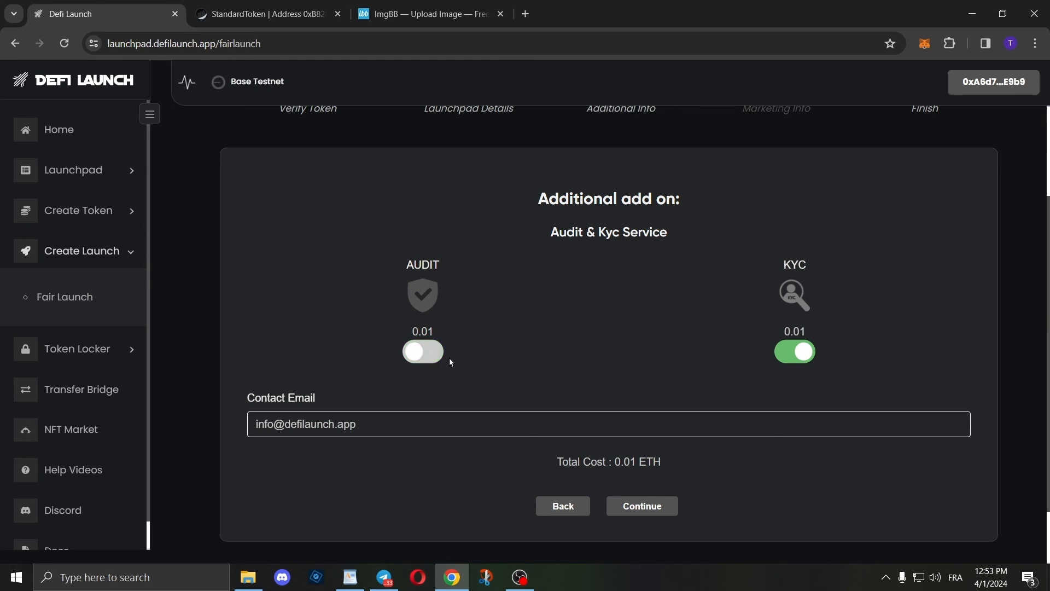
{"action": "left_click", "coordinate": [422, 351]}
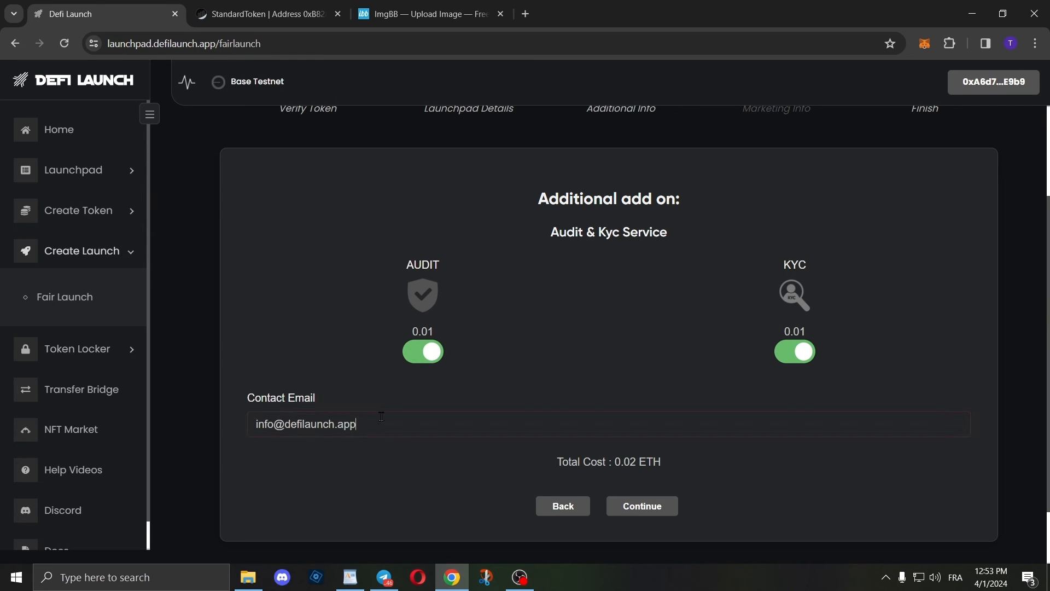
{"action": "mouse_move", "coordinate": [315, 409]}
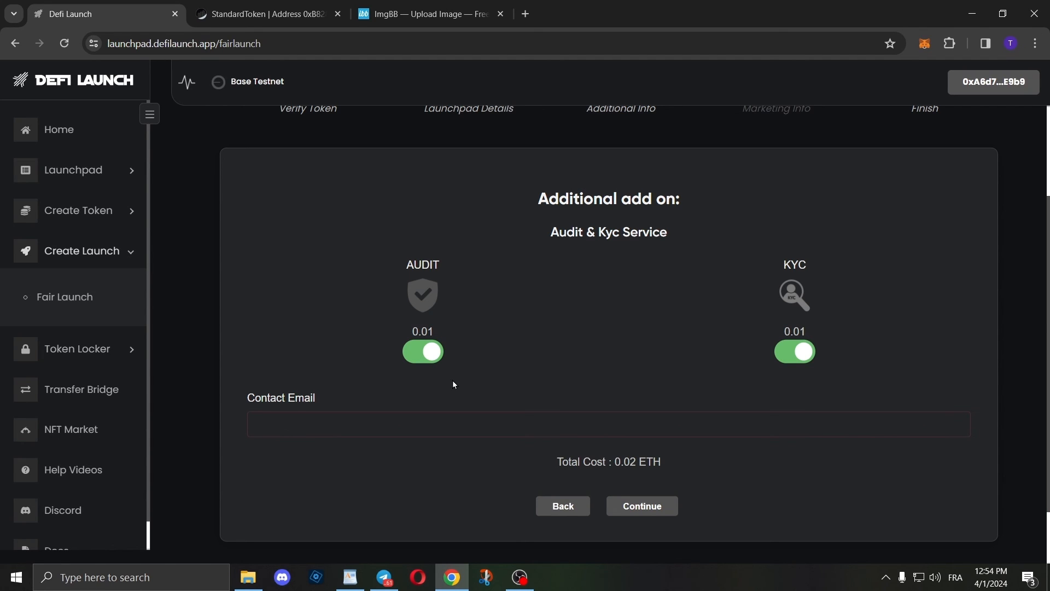
{"action": "left_click", "coordinate": [470, 424]}
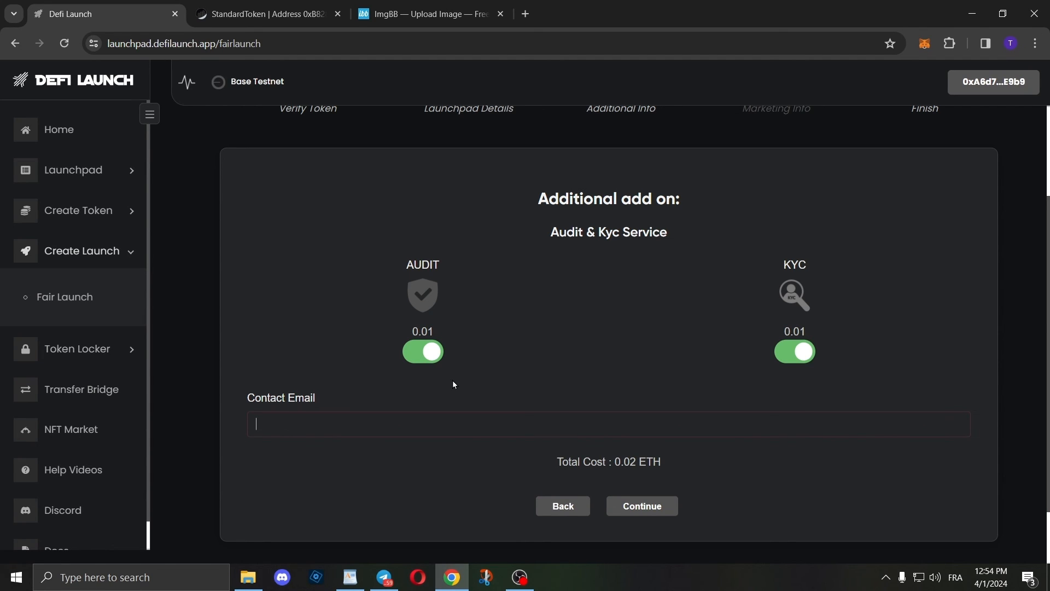
{"action": "left_click", "coordinate": [422, 351]}
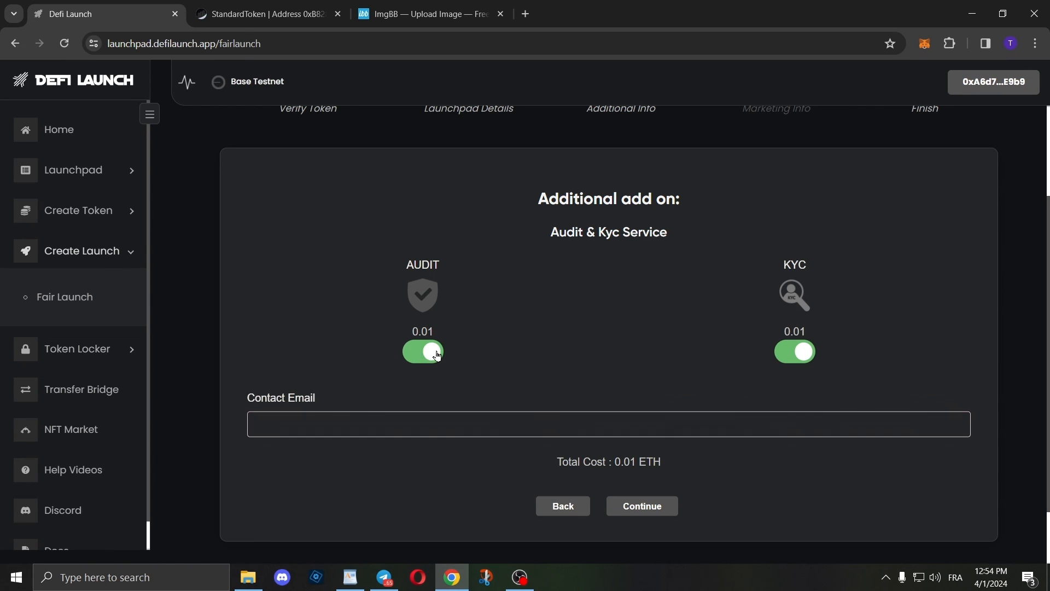
{"action": "left_click", "coordinate": [423, 351]}
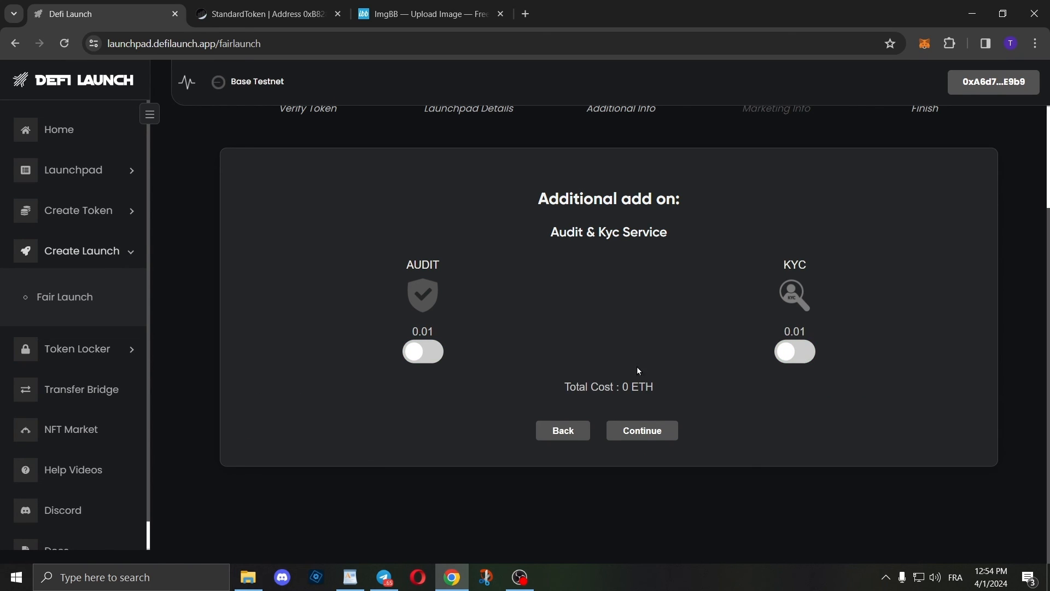
{"action": "left_click", "coordinate": [640, 430]}
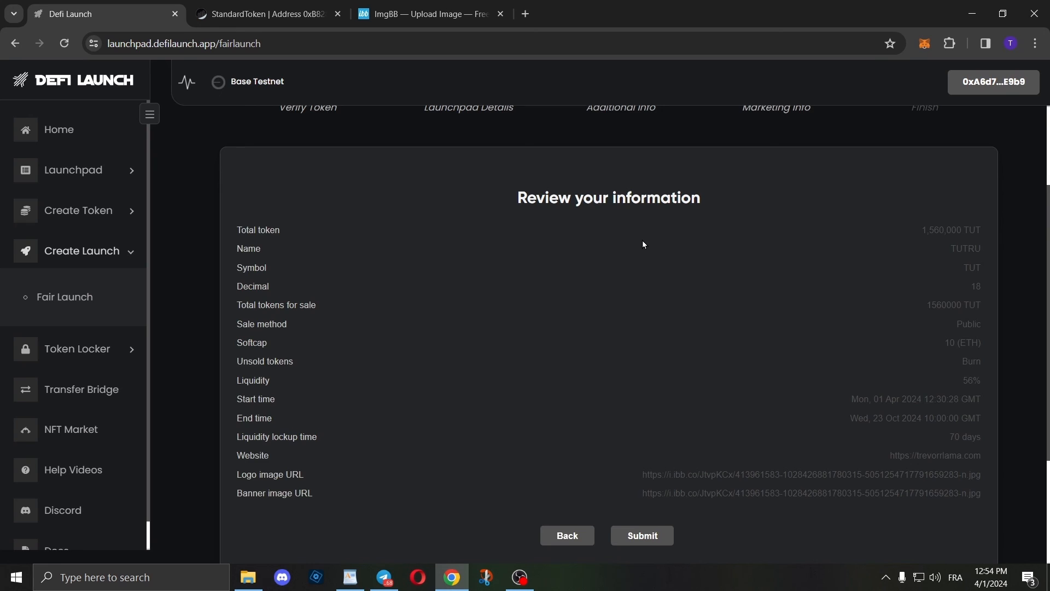
Submit the reviewed TUTRU fair launch and confirm the creation transaction in MetaMask
{"action": "scroll", "scroll_direction": "down", "scroll_amount": 3}
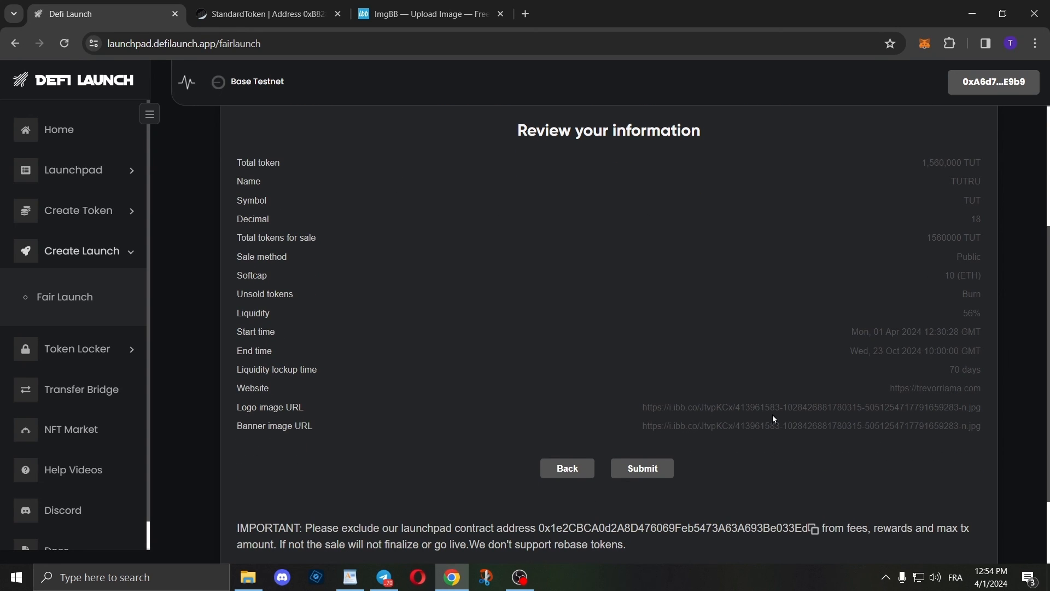
{"action": "mouse_move", "coordinate": [606, 336]}
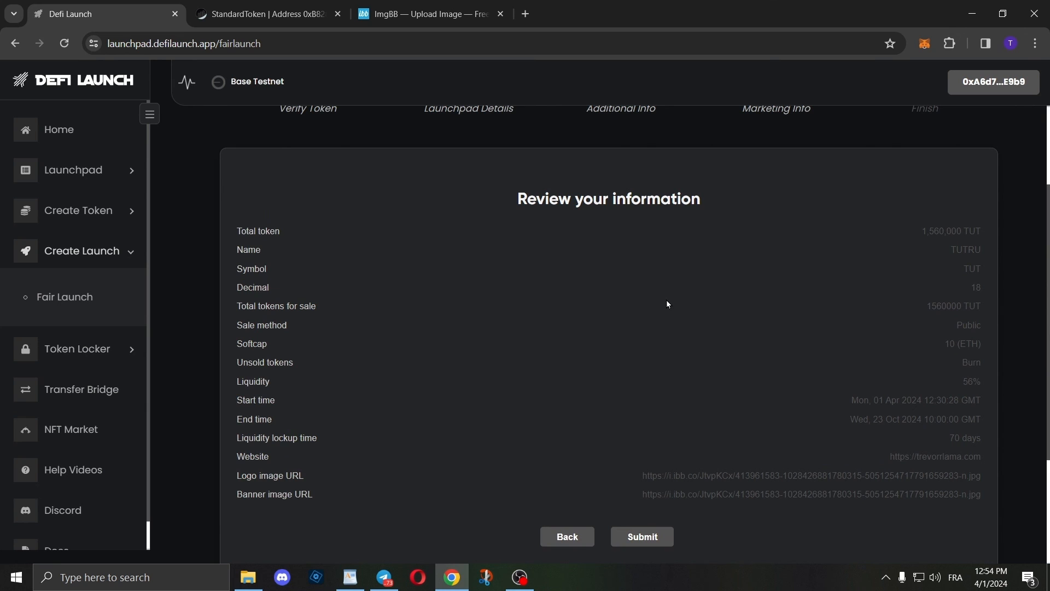
{"action": "scroll", "scroll_direction": "down", "scroll_amount": 3}
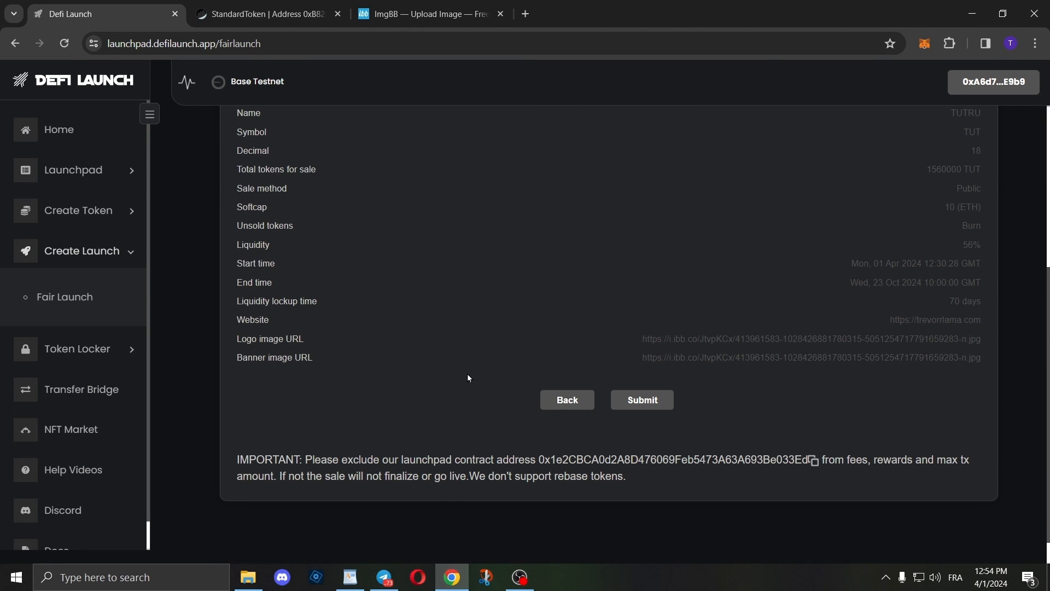
{"action": "mouse_move", "coordinate": [469, 374]}
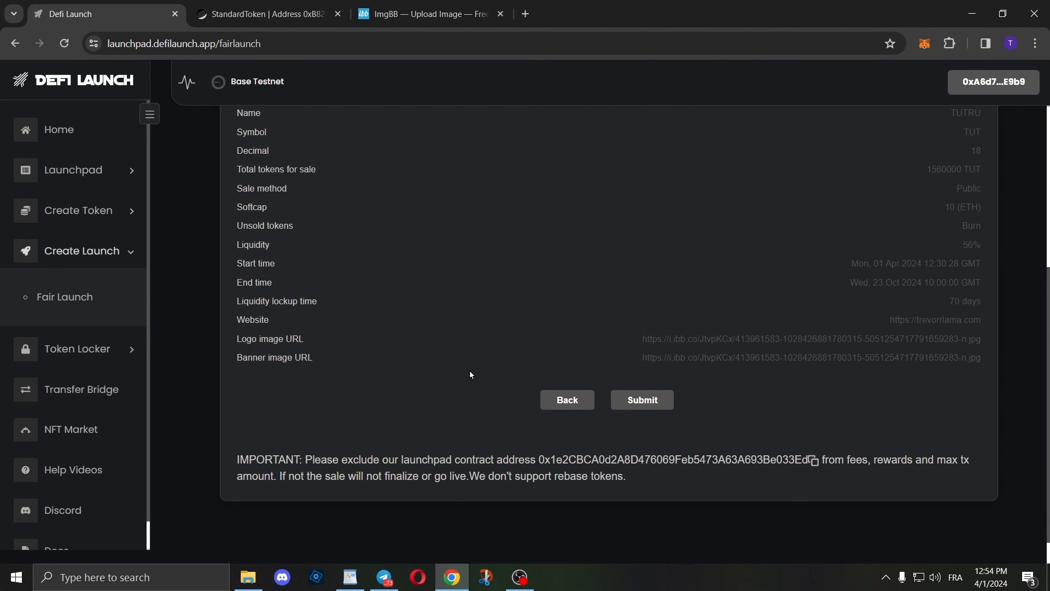
{"action": "left_click", "coordinate": [640, 400]}
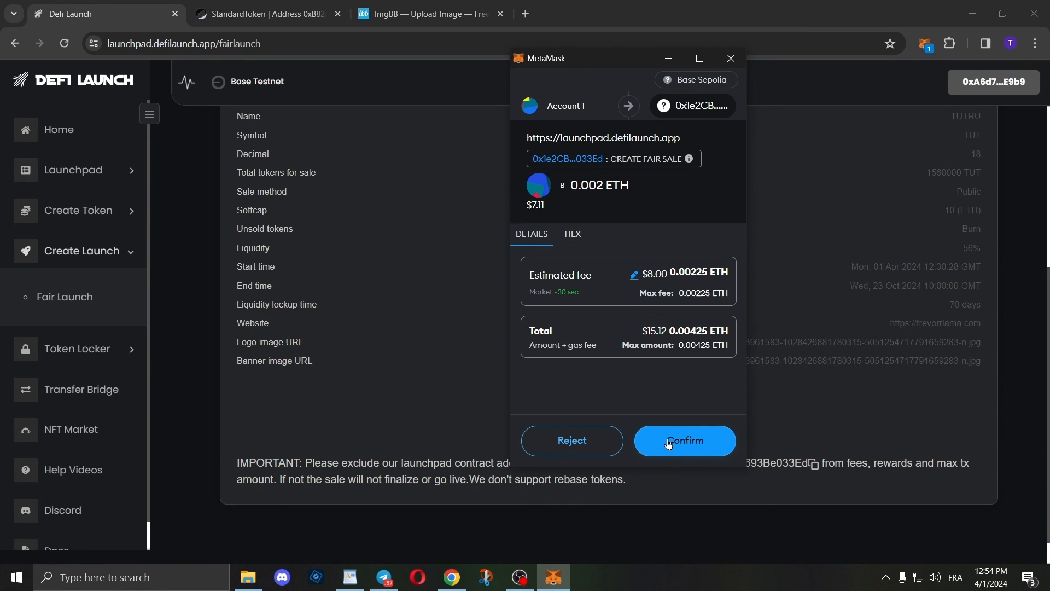
{"action": "left_click", "coordinate": [685, 439]}
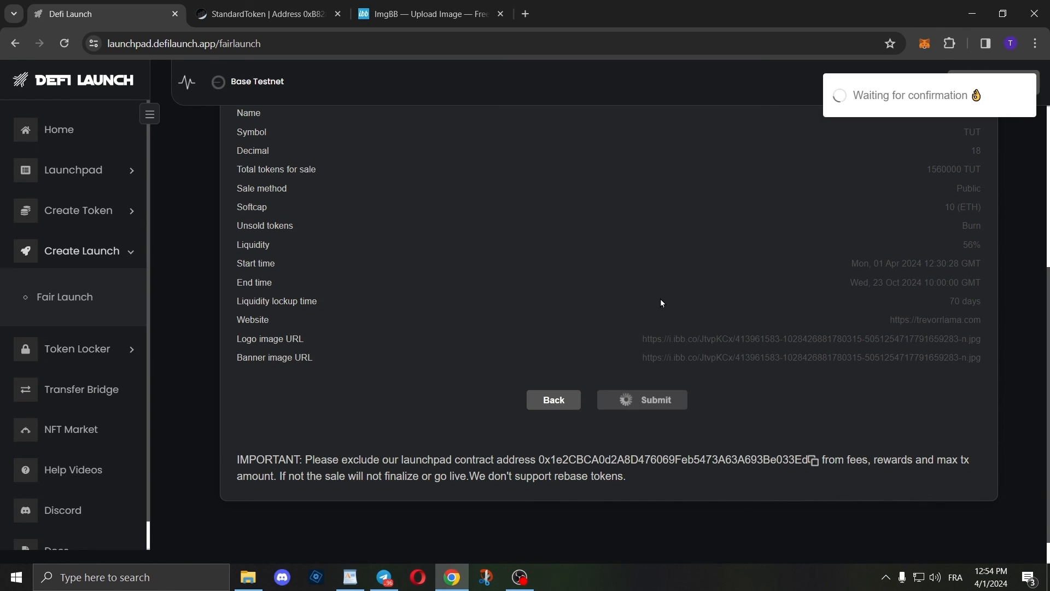
{"action": "left_click", "coordinate": [642, 399]}
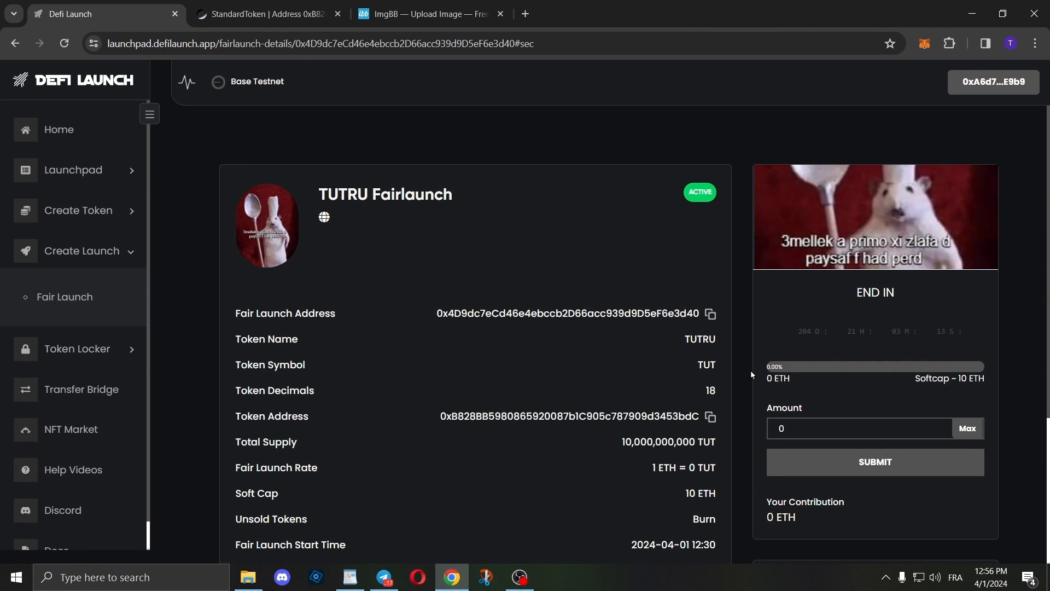
From the Admin Zone, bring up the Edit Details form for logo, banner, website and socials
{"action": "scroll", "scroll_direction": "down", "scroll_amount": 3}
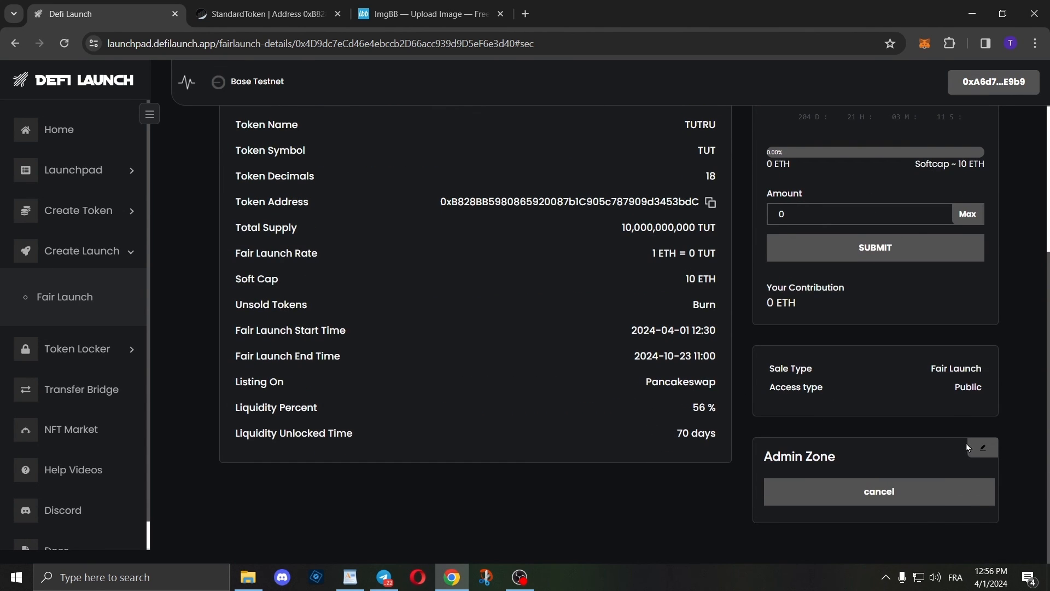
{"action": "left_click", "coordinate": [982, 446]}
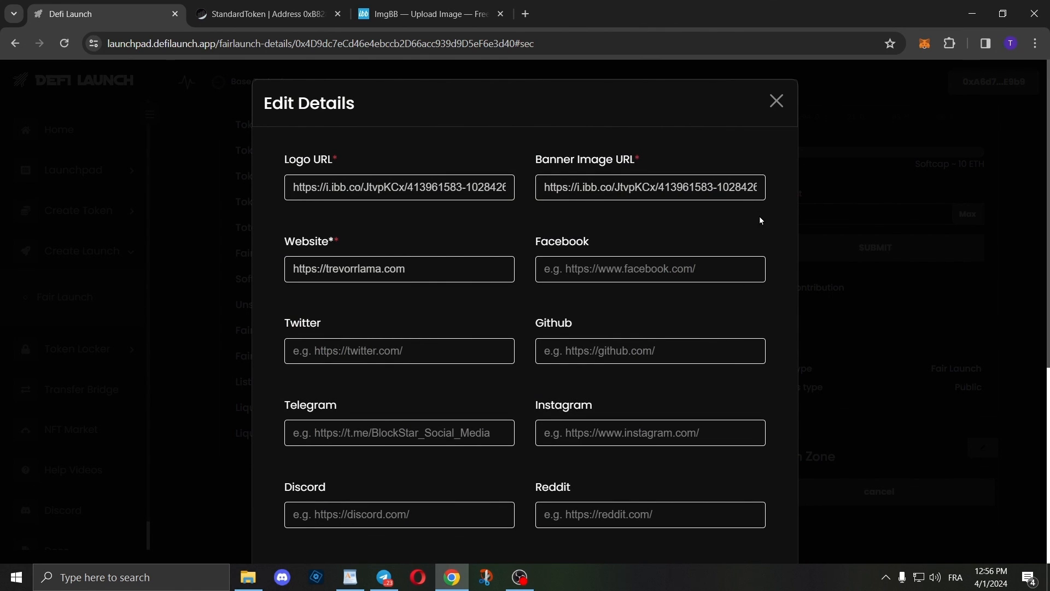
{"action": "scroll", "scroll_direction": "down", "scroll_amount": 3}
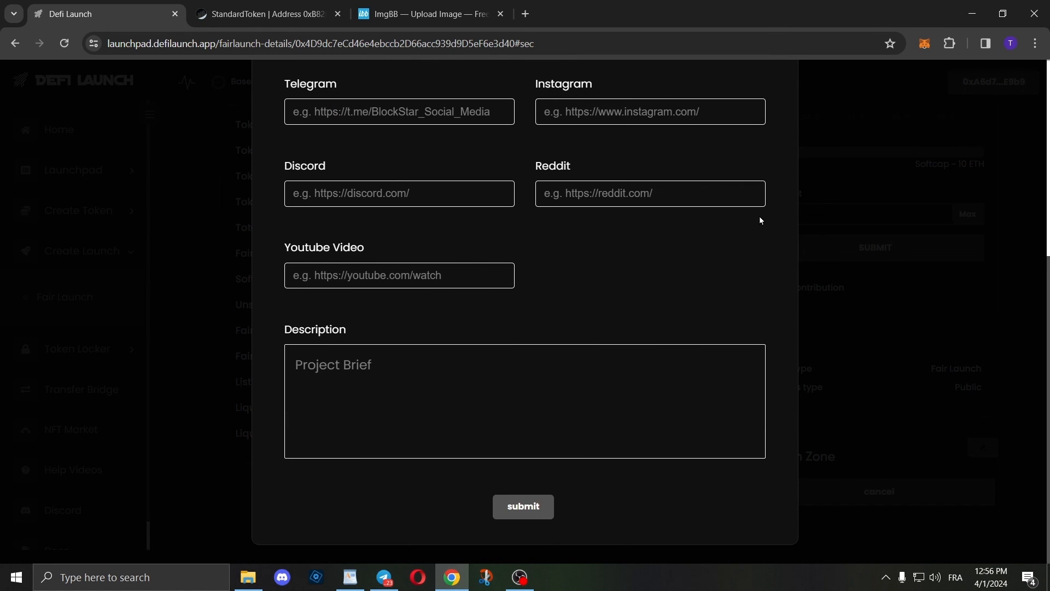
{"action": "mouse_move", "coordinate": [523, 507]}
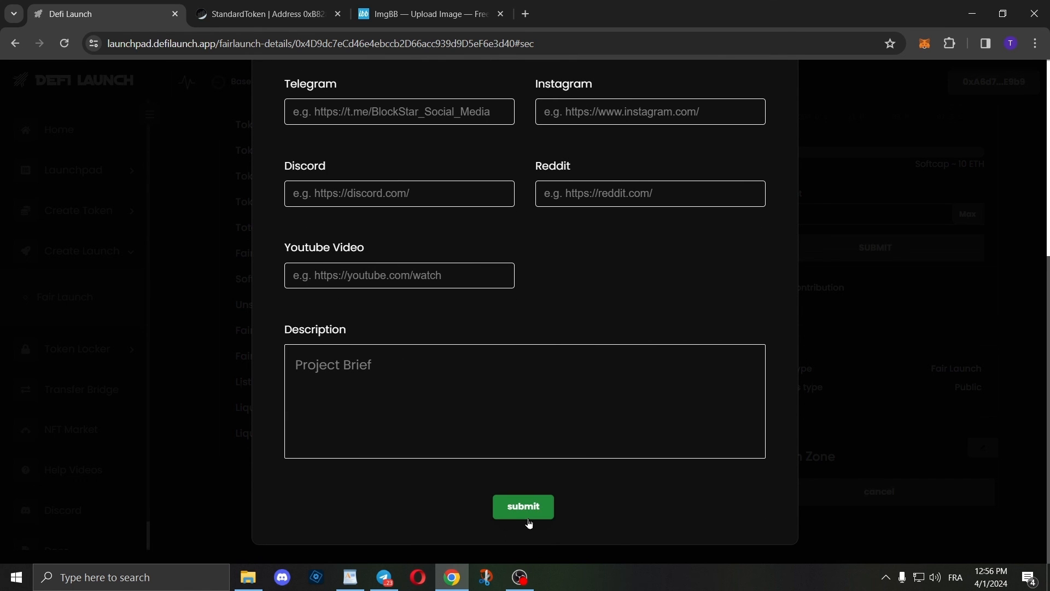